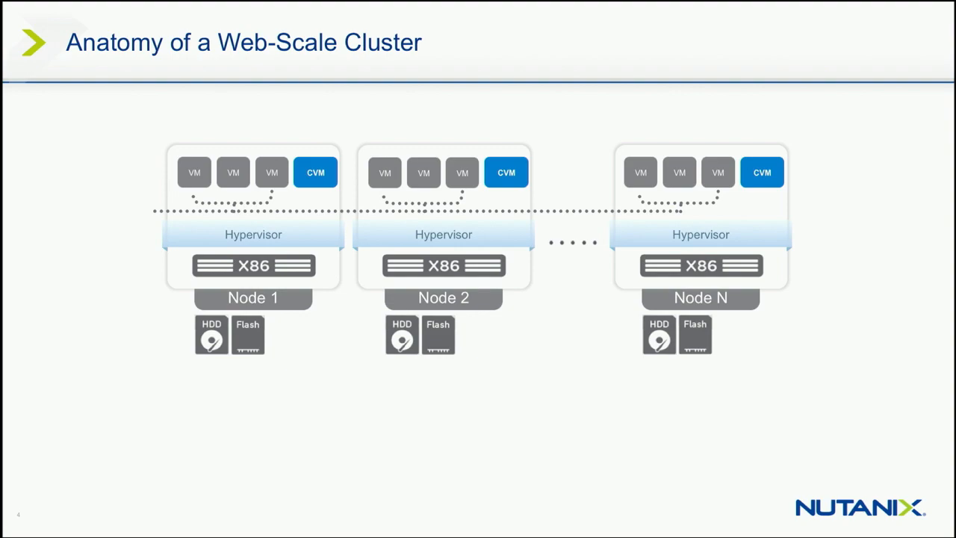
Step: Add '@' after the username on the Prism login page and pick from the suggestion list
key(Right)
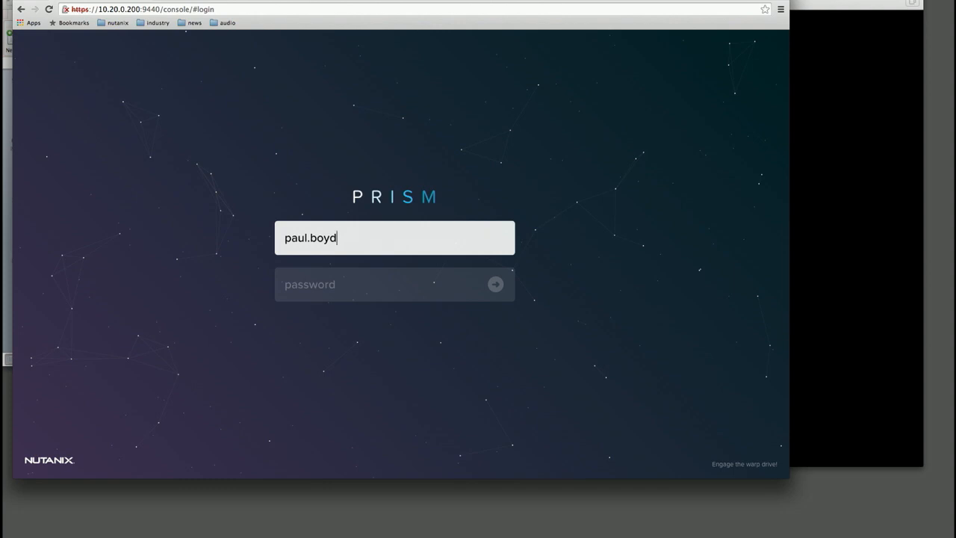
text(@)
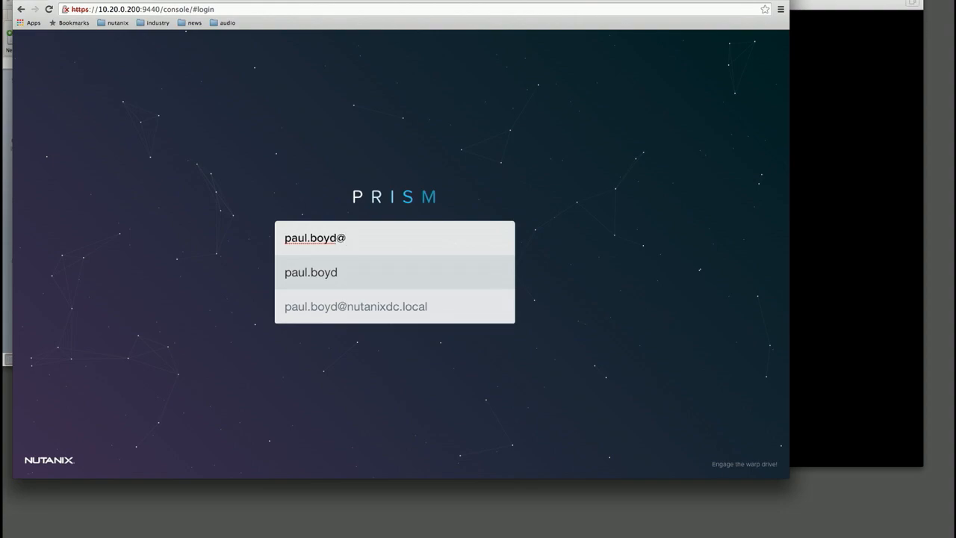
click(355, 306)
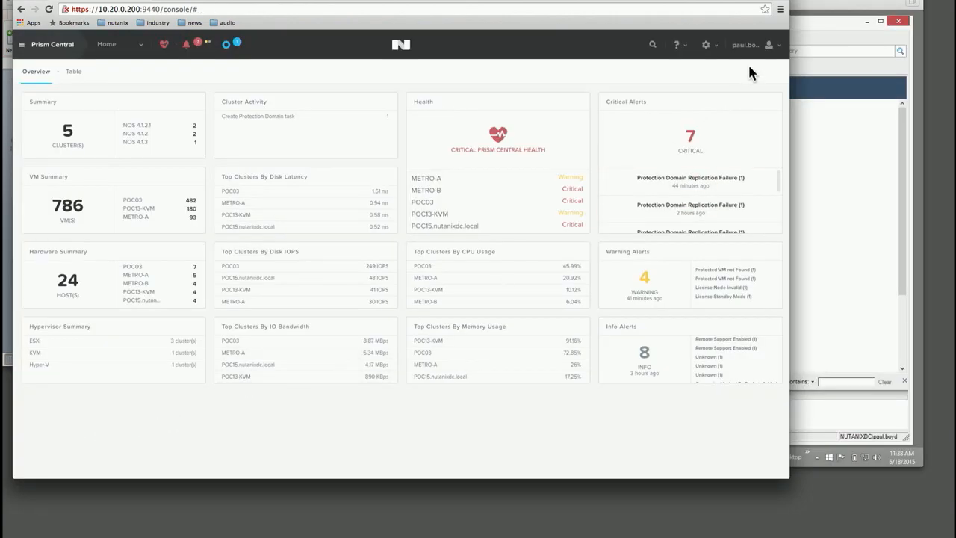
Step: Set the dashboard contrast to High through the user menu's Adjust Contrast option
click(747, 45)
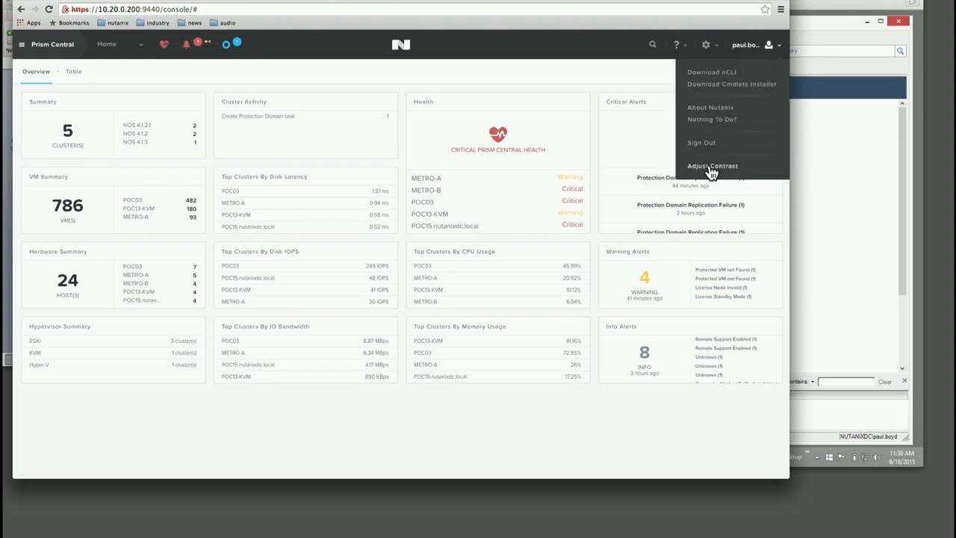
click(712, 165)
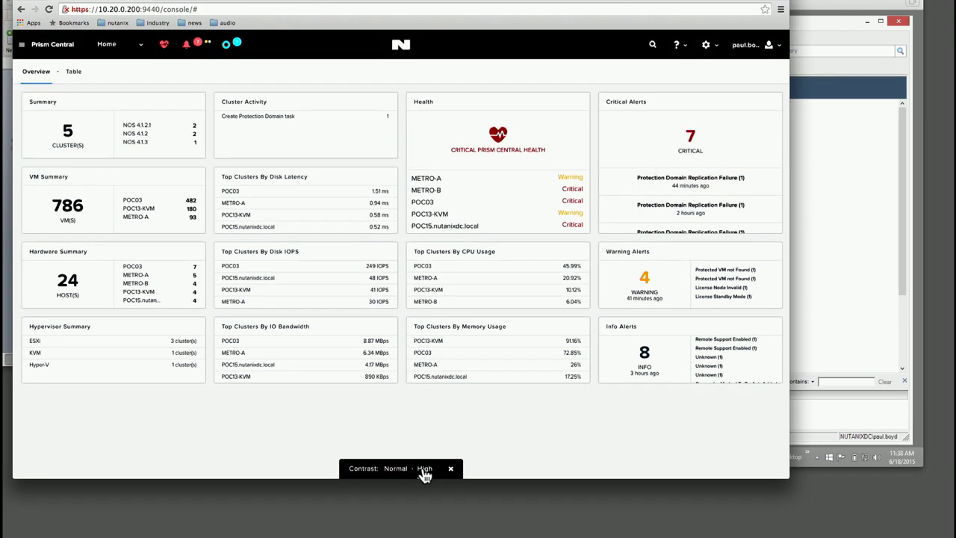
click(450, 468)
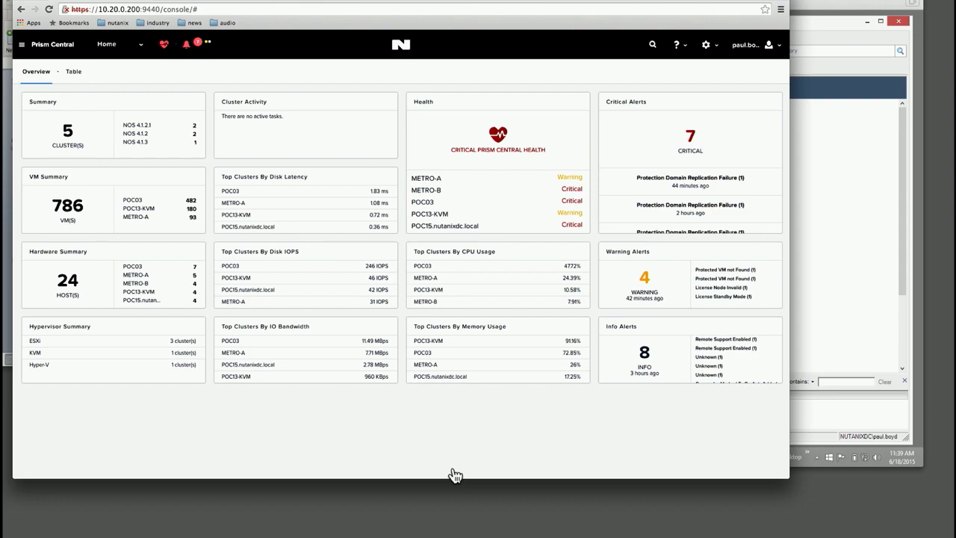
mouse_move(110, 162)
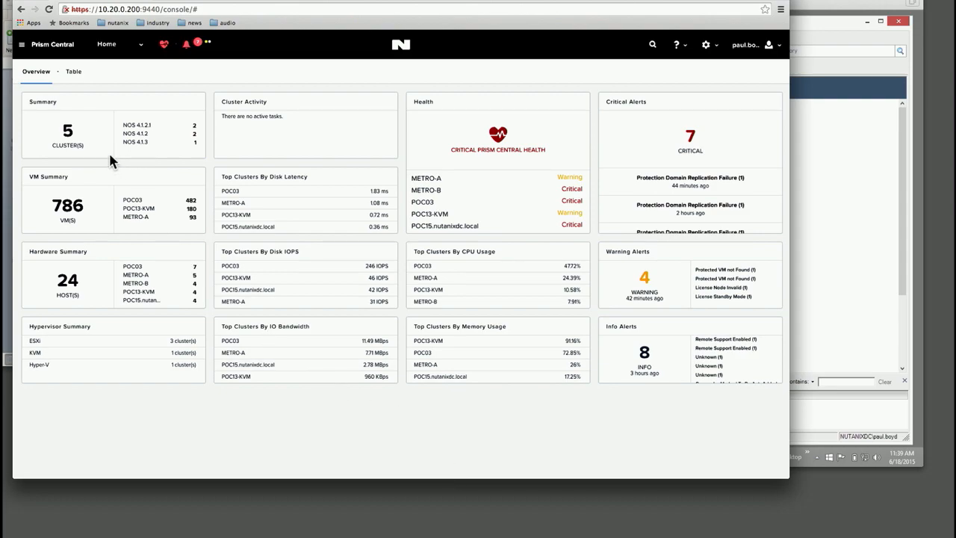
mouse_move(155, 140)
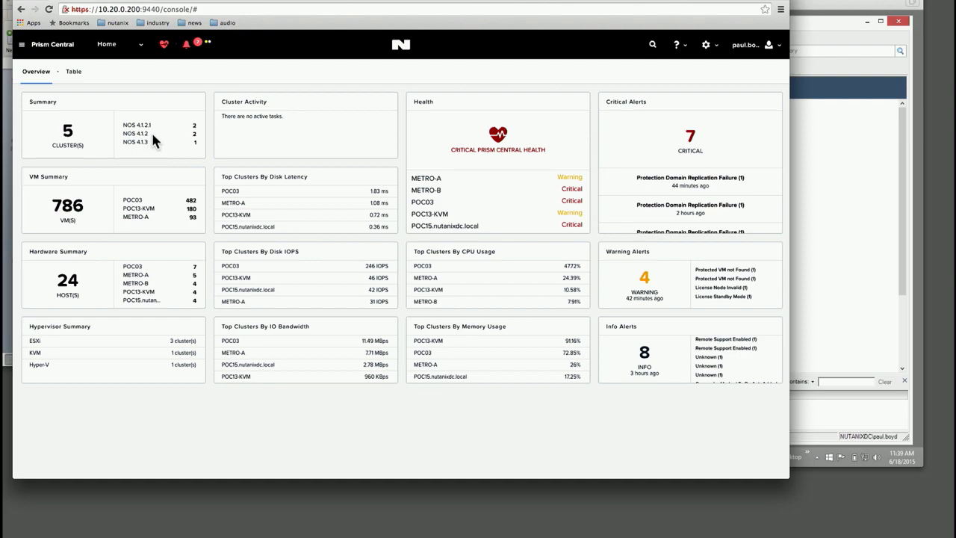
mouse_move(224, 200)
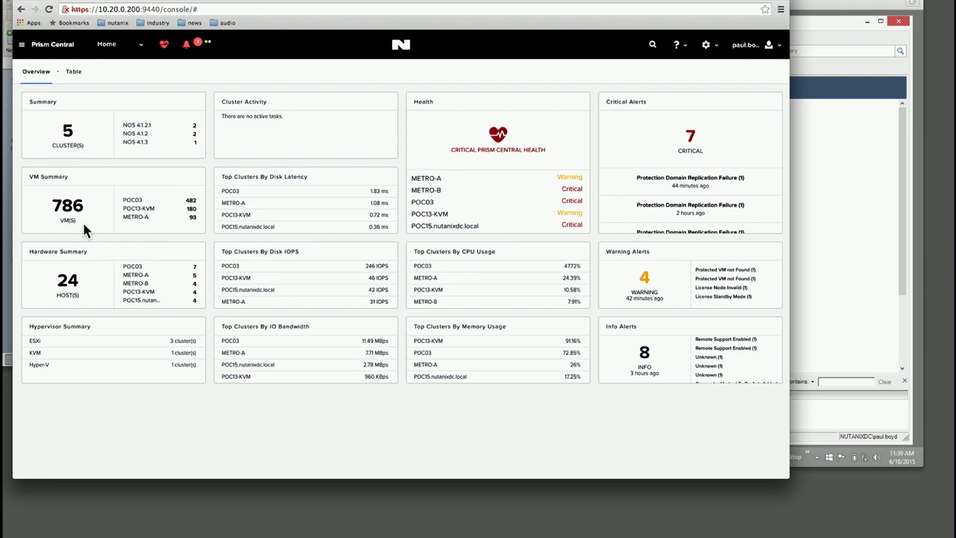
mouse_move(132, 267)
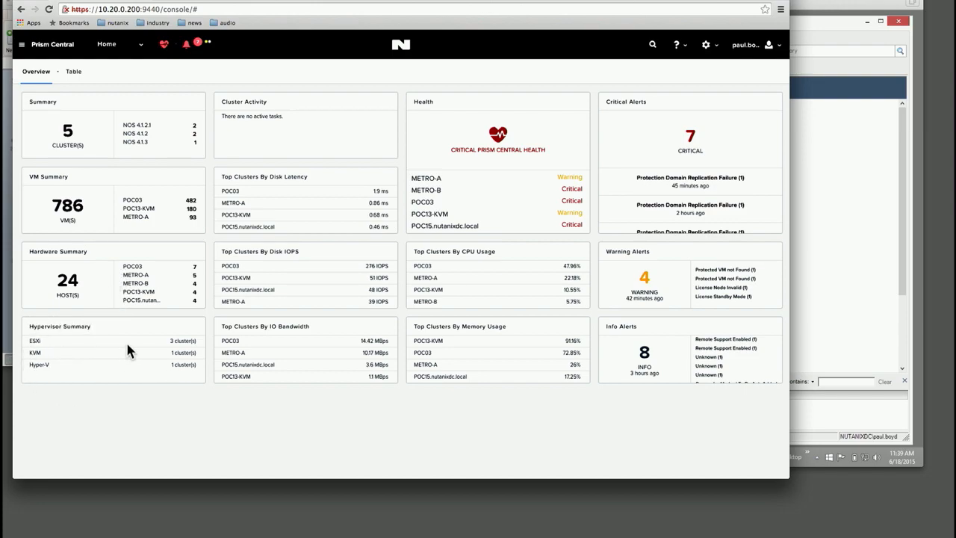
mouse_move(116, 361)
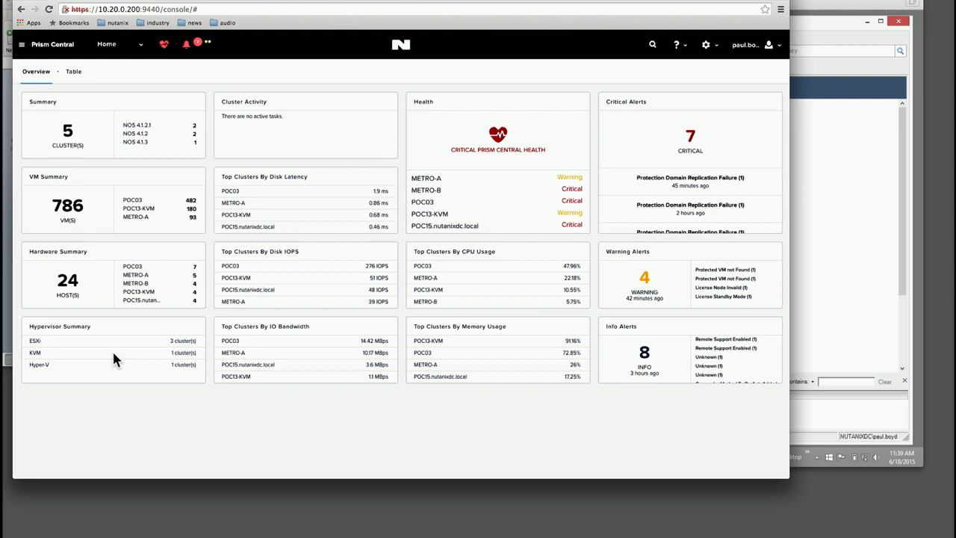
mouse_move(112, 375)
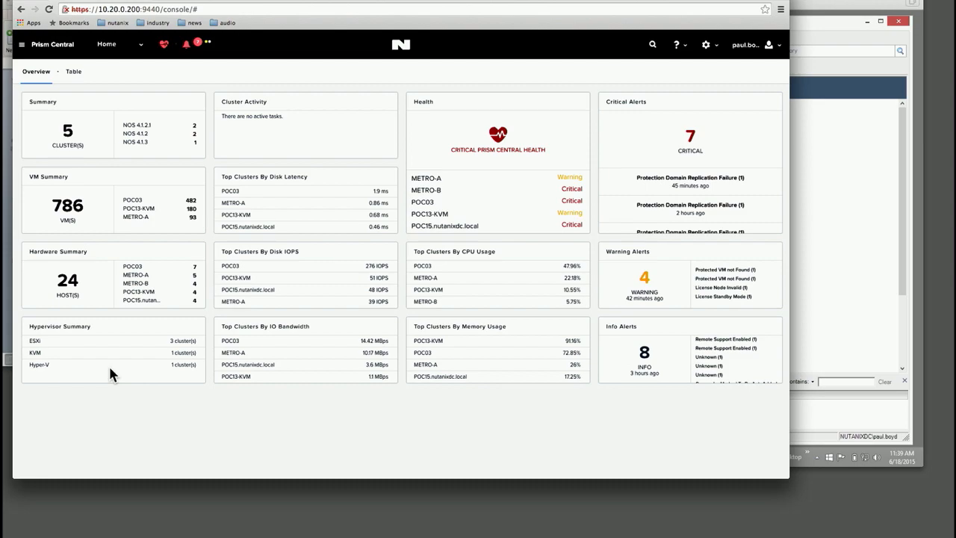
mouse_move(142, 54)
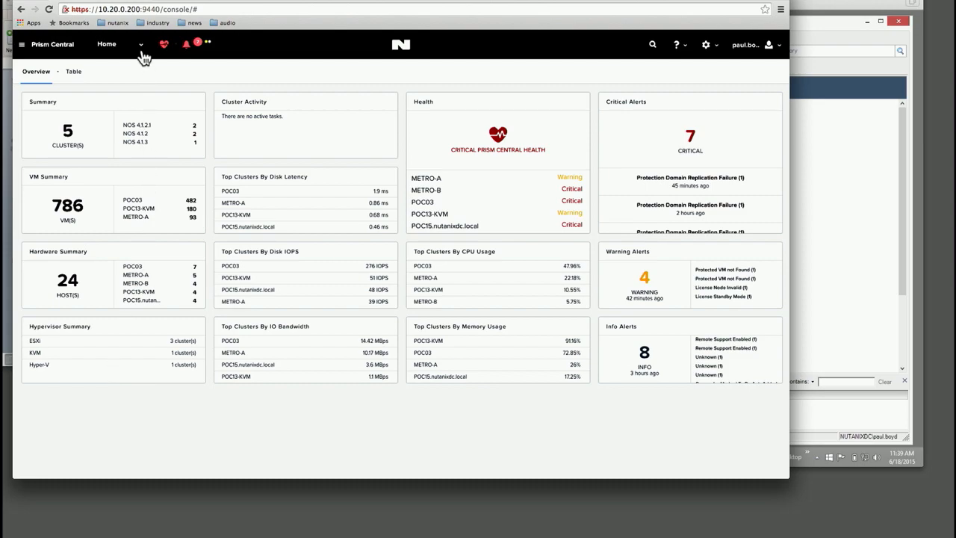
mouse_move(144, 66)
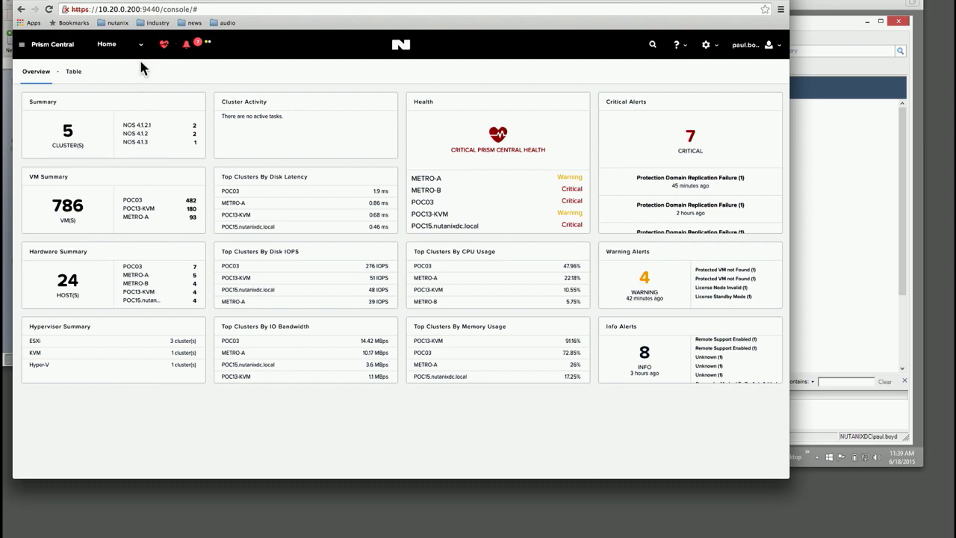
mouse_move(139, 55)
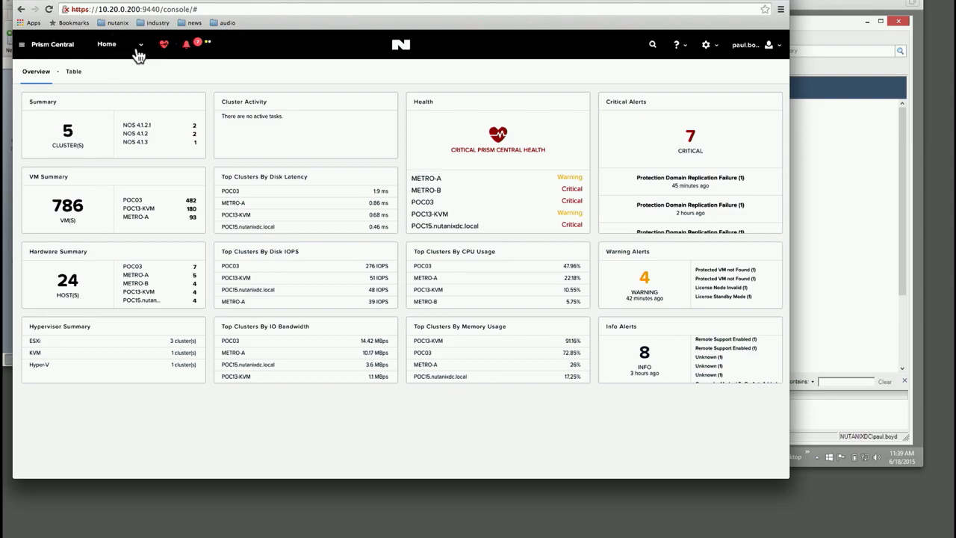
Step: Go to the Hardware hosts section from the Prism sections menu
click(107, 45)
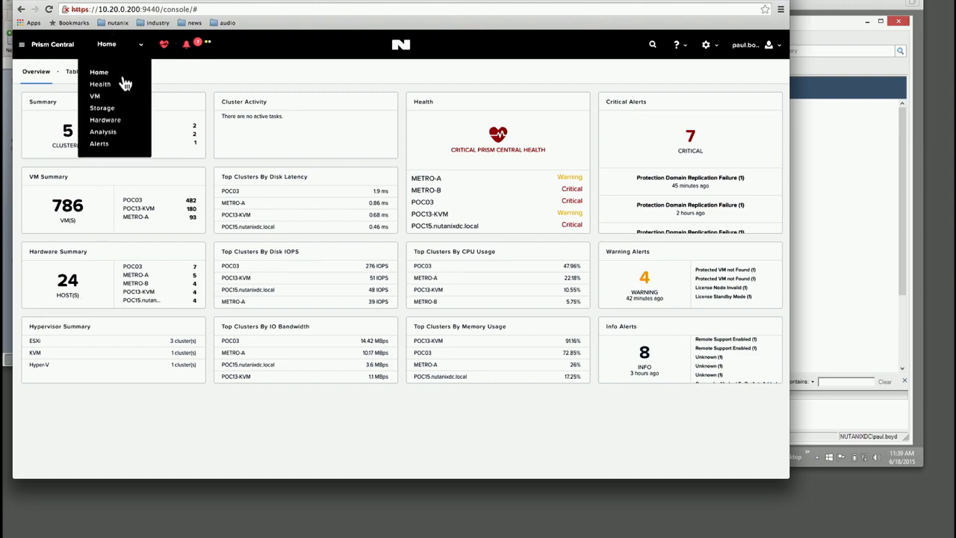
click(105, 119)
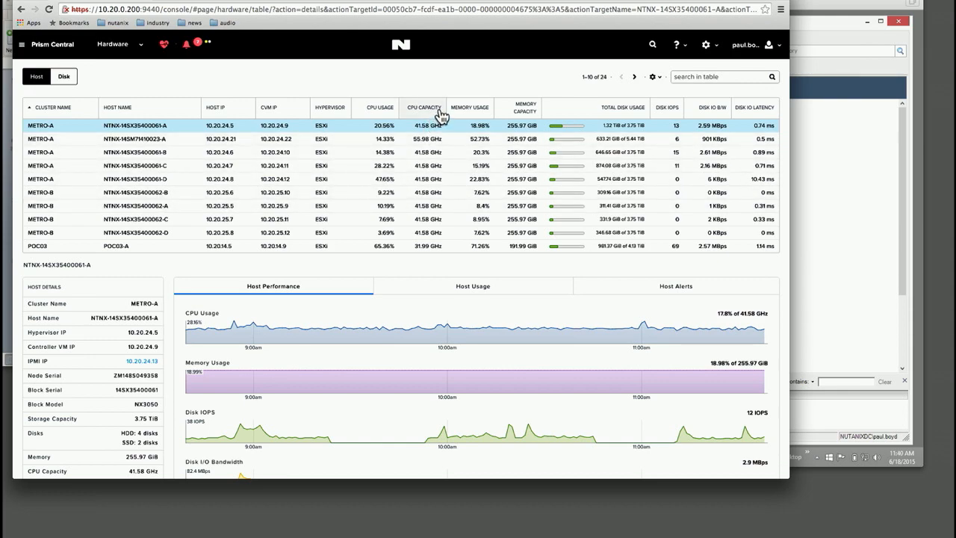
mouse_move(292, 111)
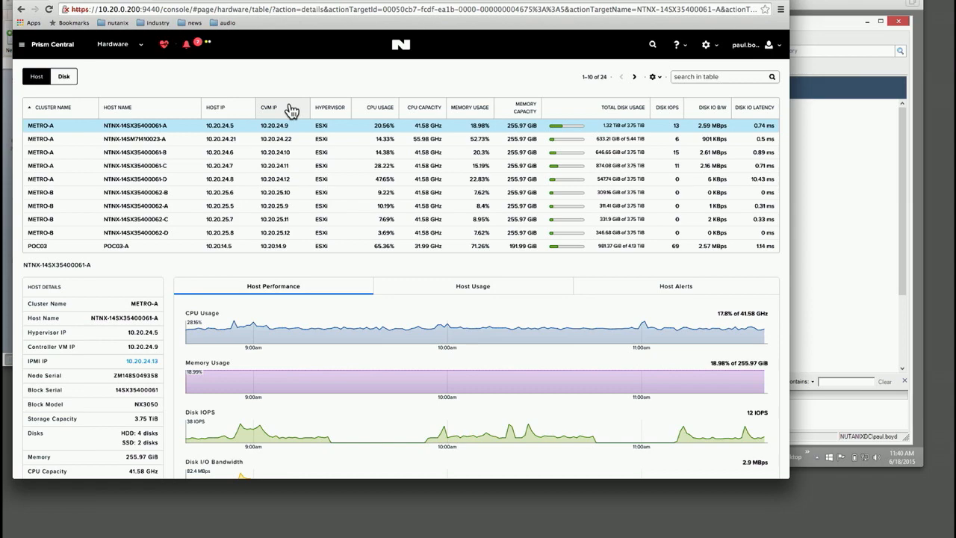
mouse_move(477, 133)
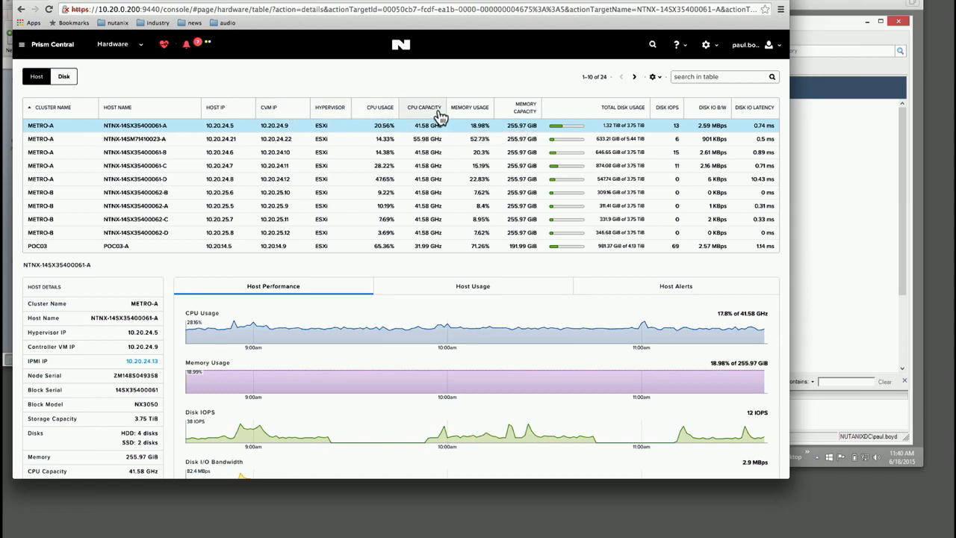
Step: Sort hosts by CPU usage, highest first, and select host POC03-A
click(380, 107)
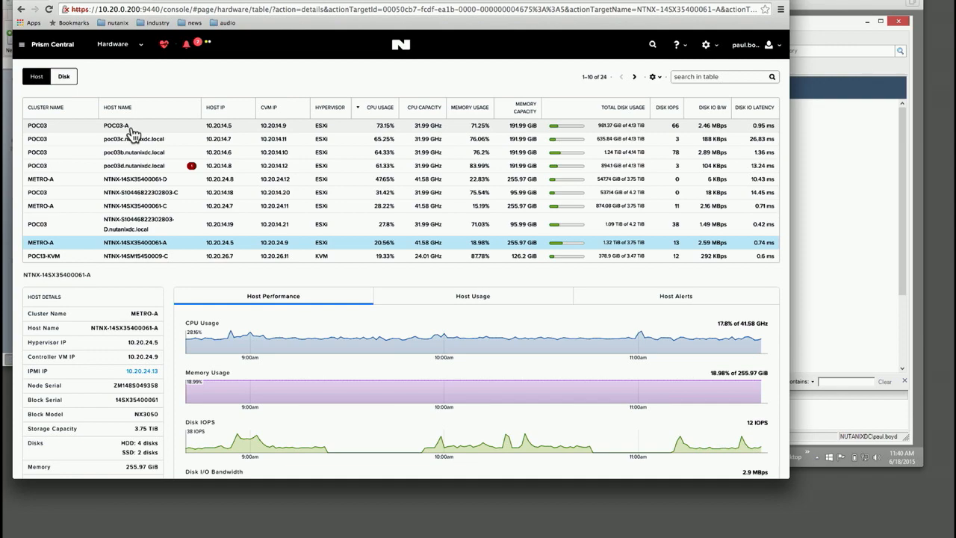
mouse_move(75, 133)
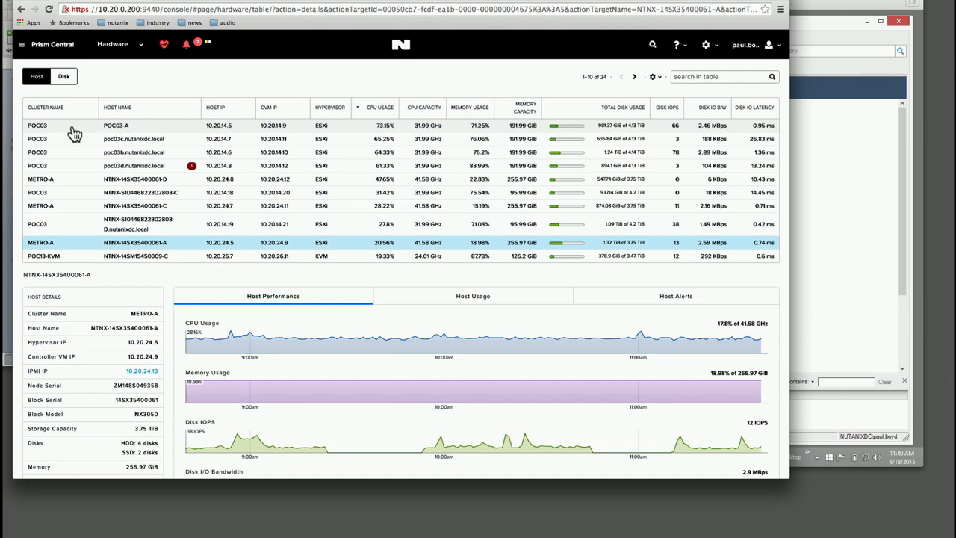
click(115, 124)
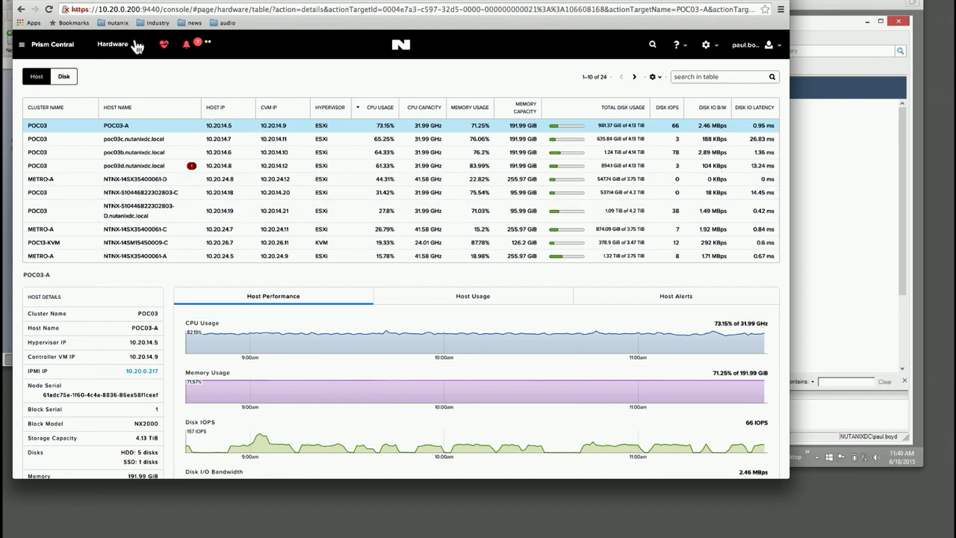
Step: Return from Hardware to the Prism Central Home dashboard and bring up the cluster list
click(112, 44)
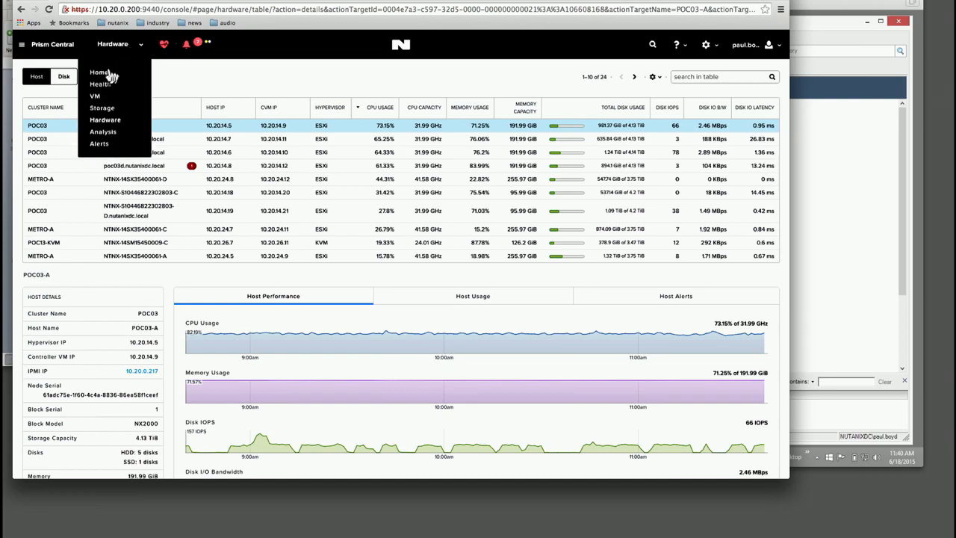
click(99, 72)
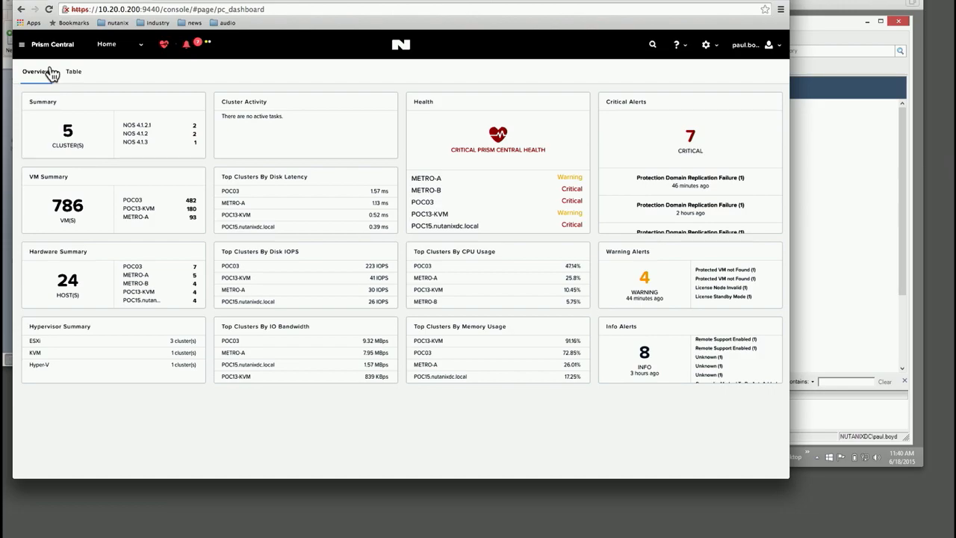
click(22, 44)
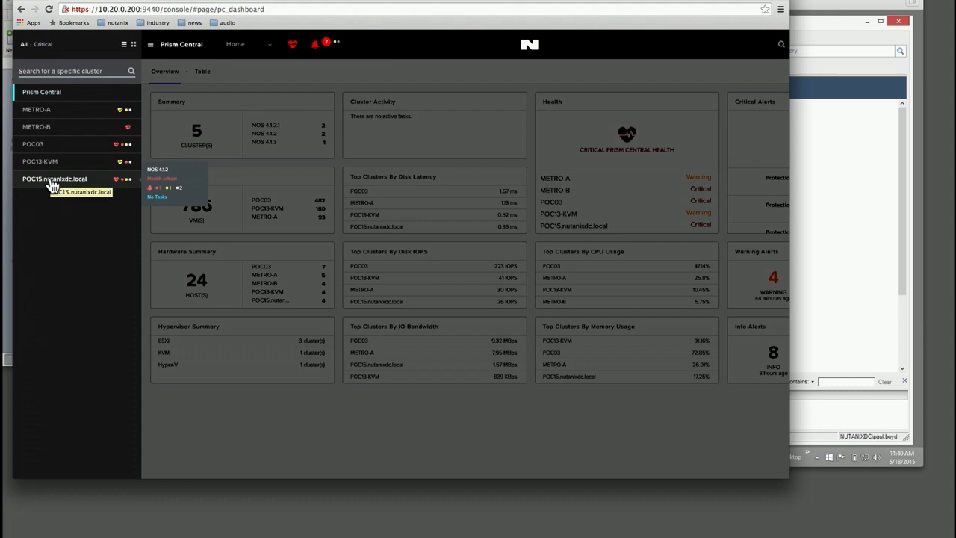
Step: View the POC15.nutanixdc.local dashboard, then switch to the POC13-KVM cluster dashboard
click(54, 179)
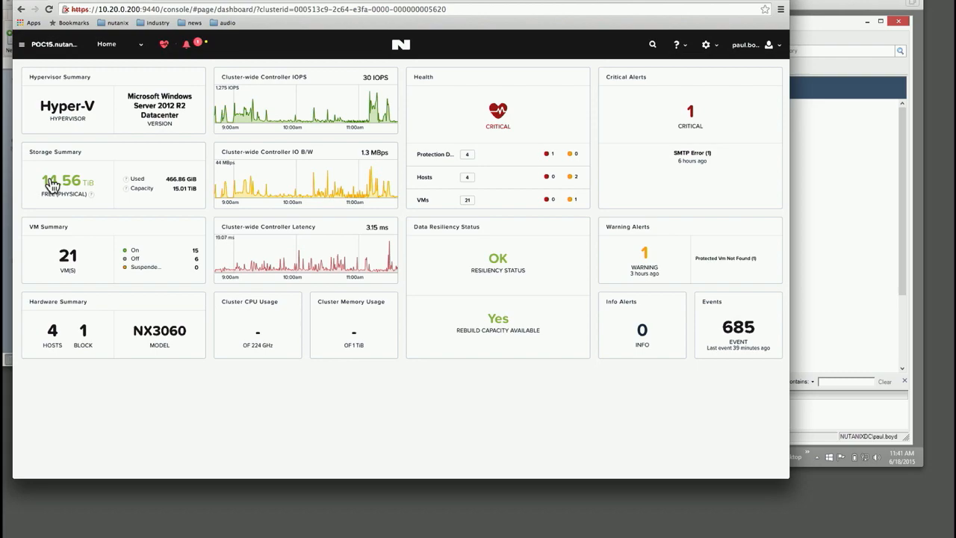
click(20, 44)
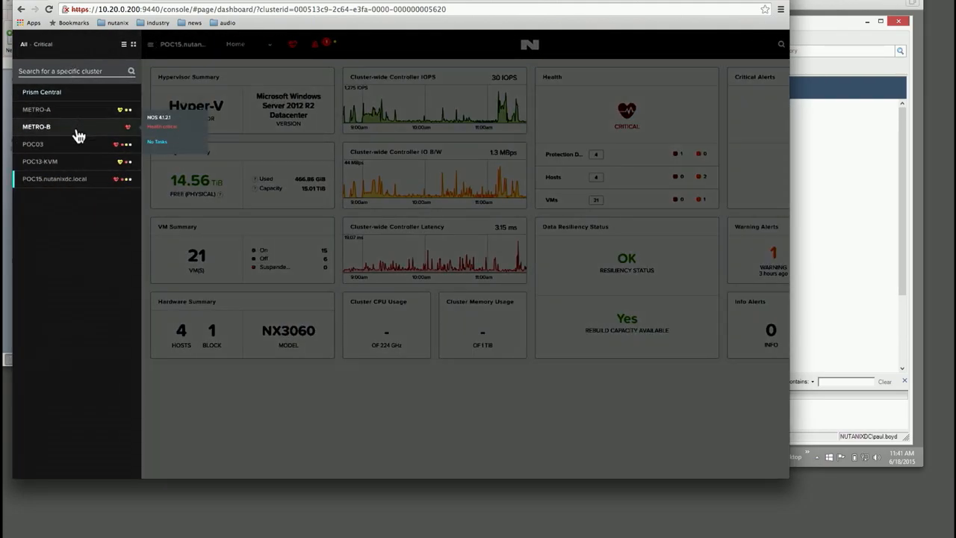
click(39, 161)
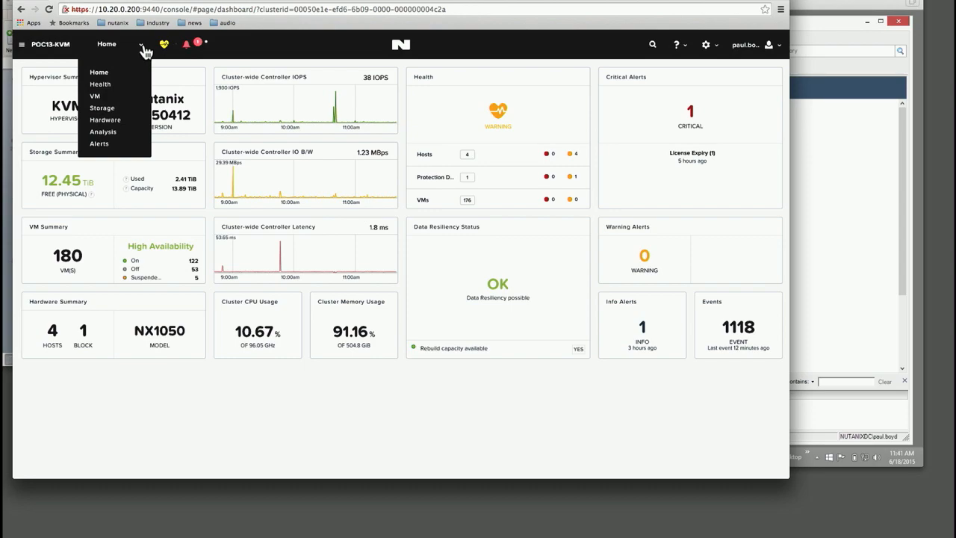
mouse_move(106, 96)
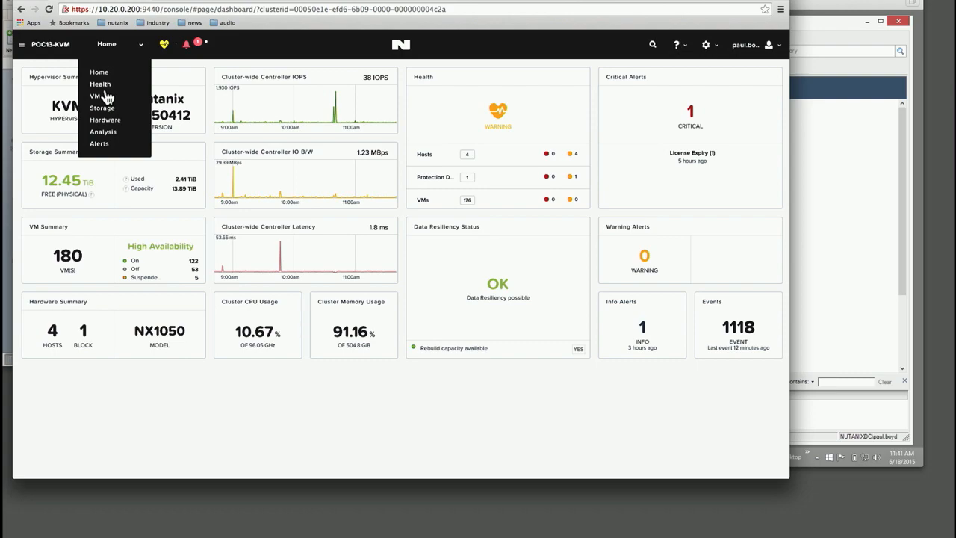
Step: List POC13-KVM's VMs in the Table view and select abicom-clone
click(95, 96)
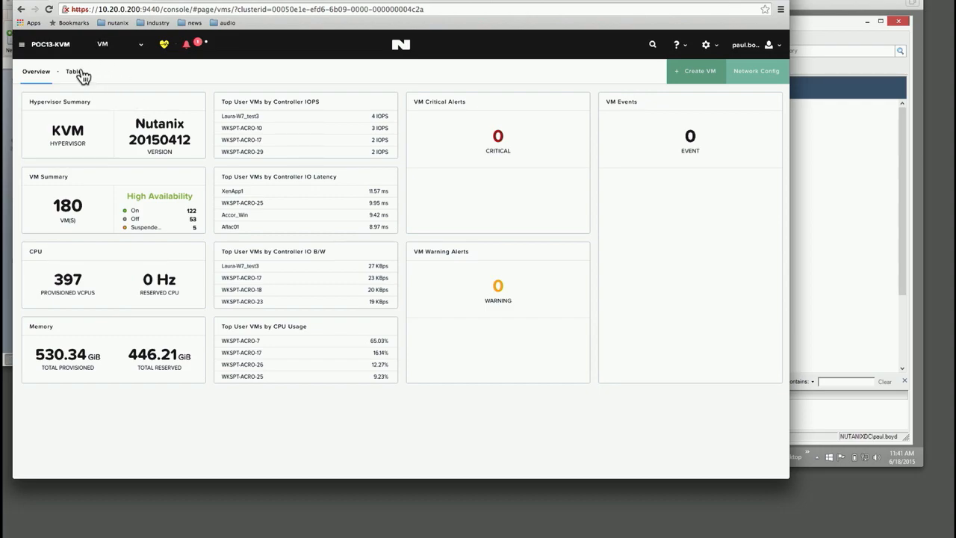
click(74, 71)
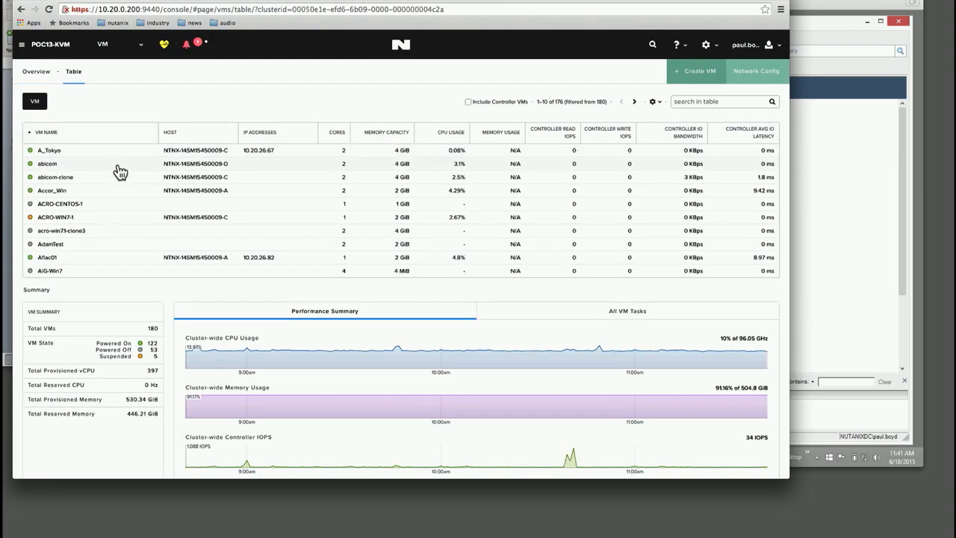
mouse_move(63, 189)
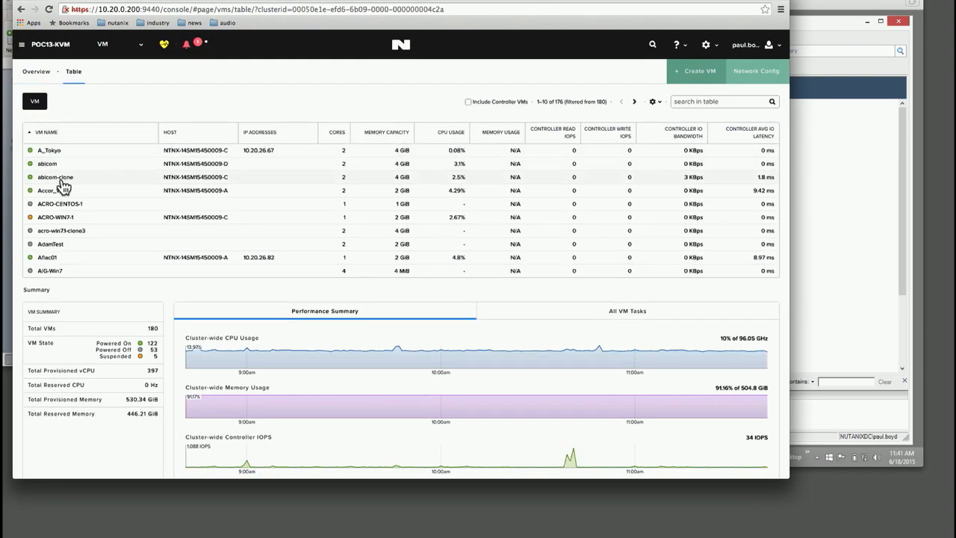
click(55, 177)
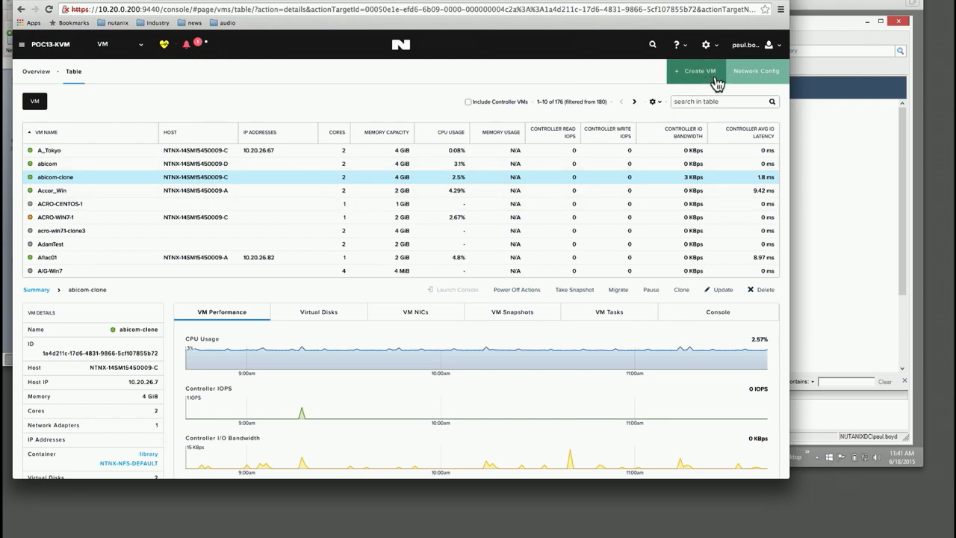
mouse_move(740, 84)
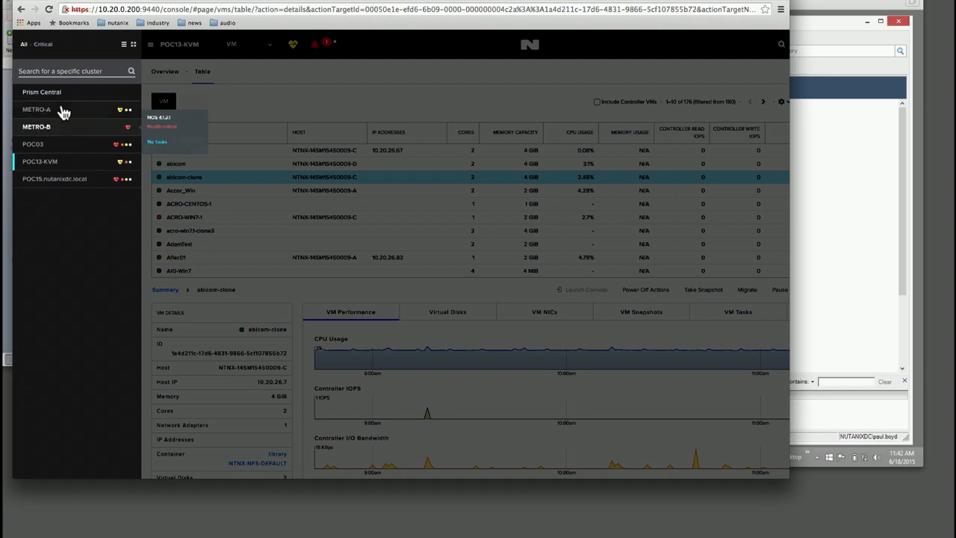
mouse_move(60, 127)
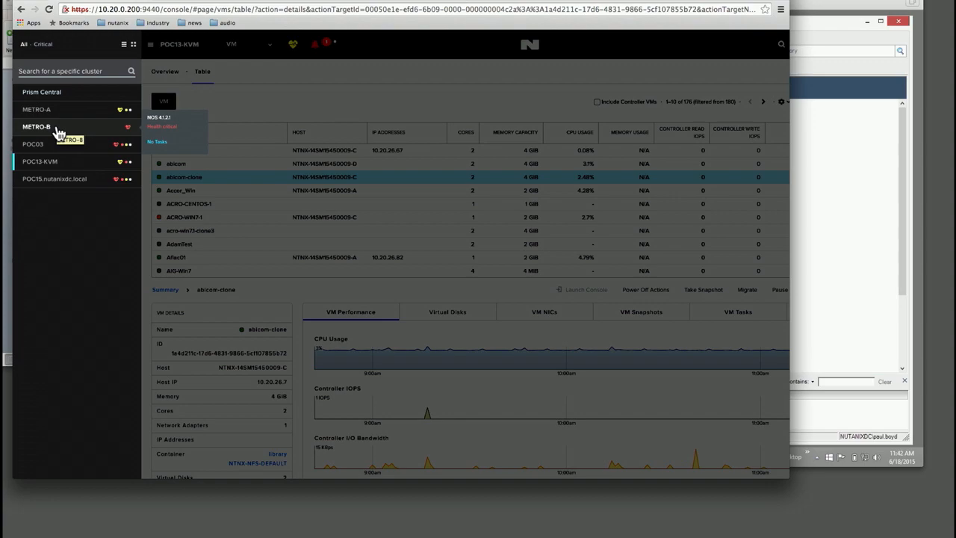
Step: Open the POC03 dashboard, then switch to the METRO-B cluster dashboard
click(33, 143)
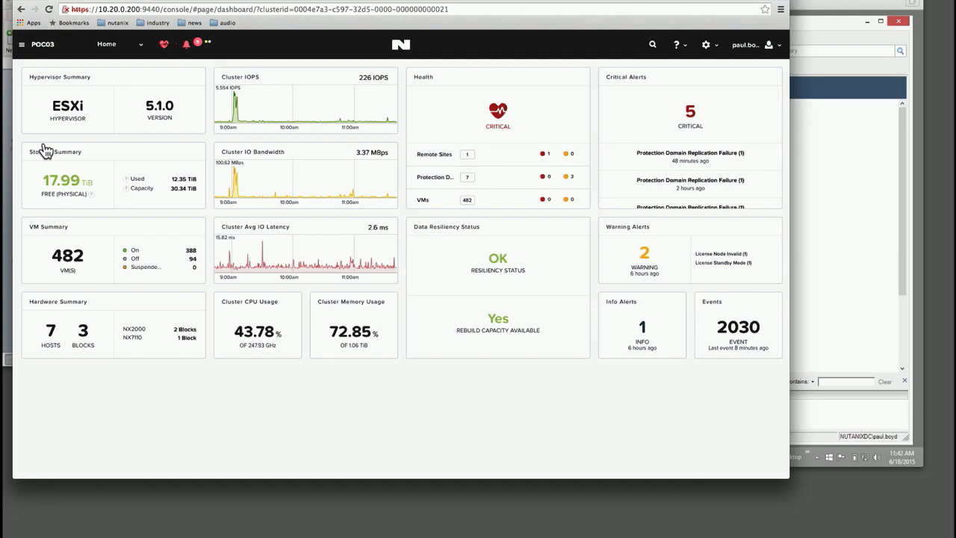
mouse_move(52, 103)
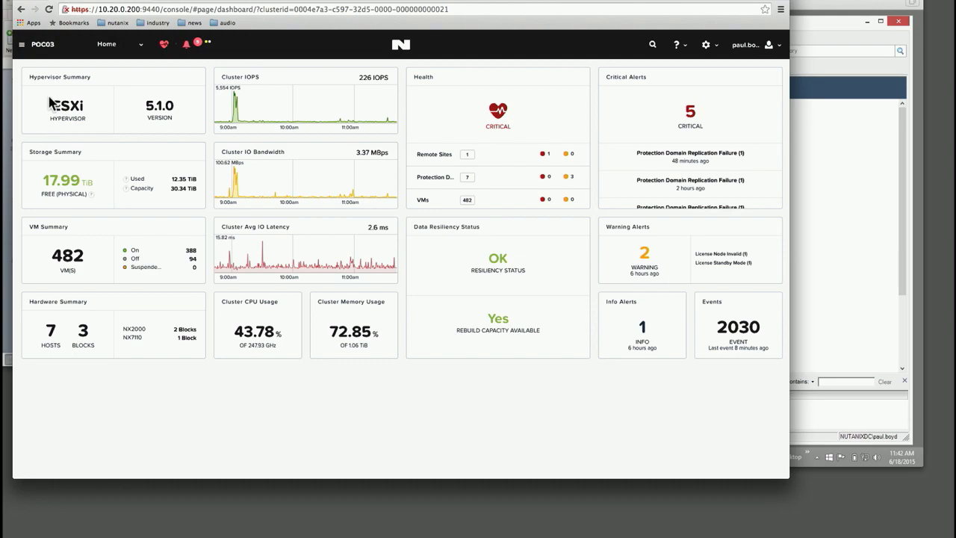
click(21, 44)
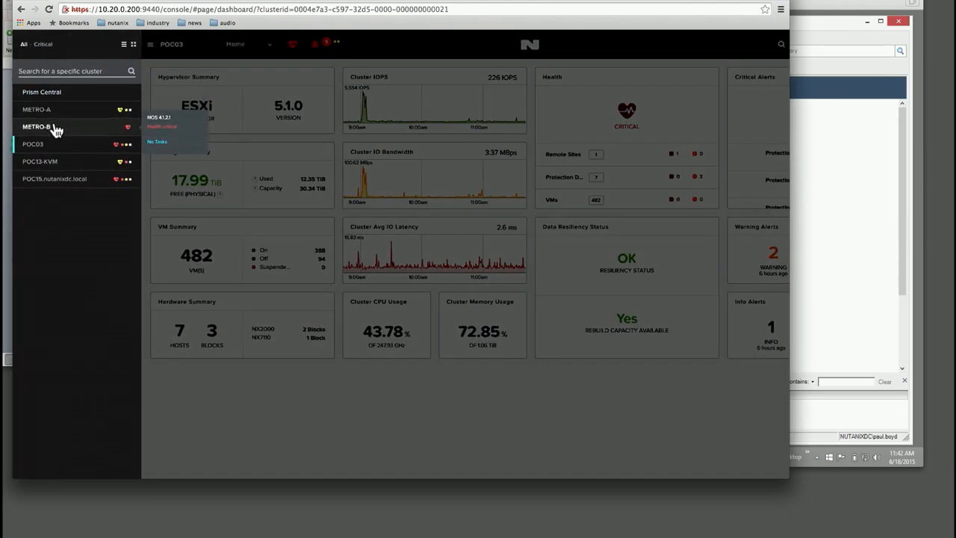
click(38, 126)
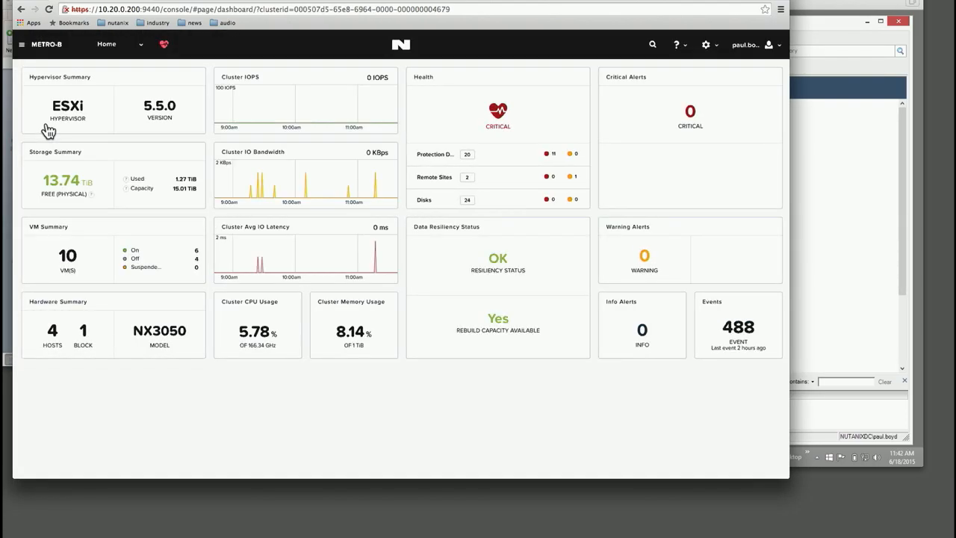
mouse_move(98, 185)
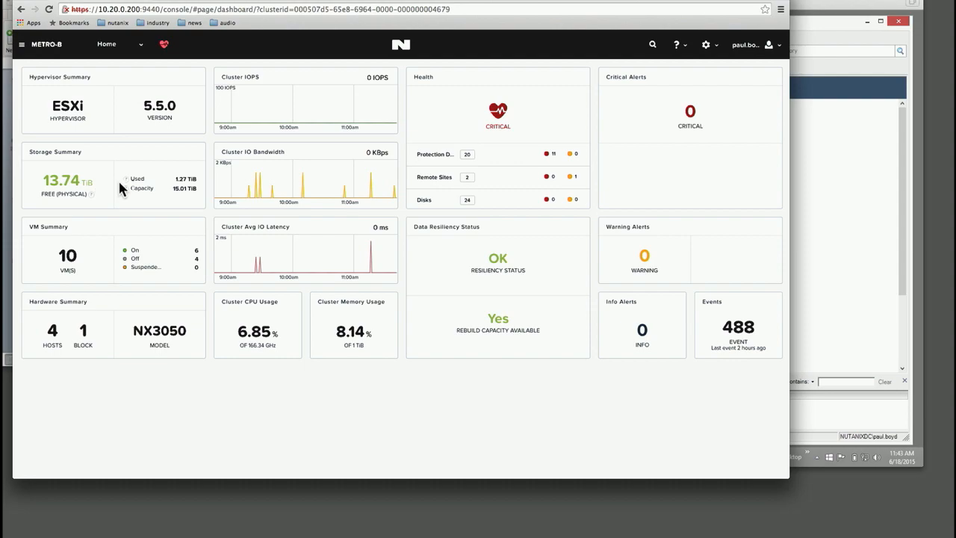
mouse_move(78, 275)
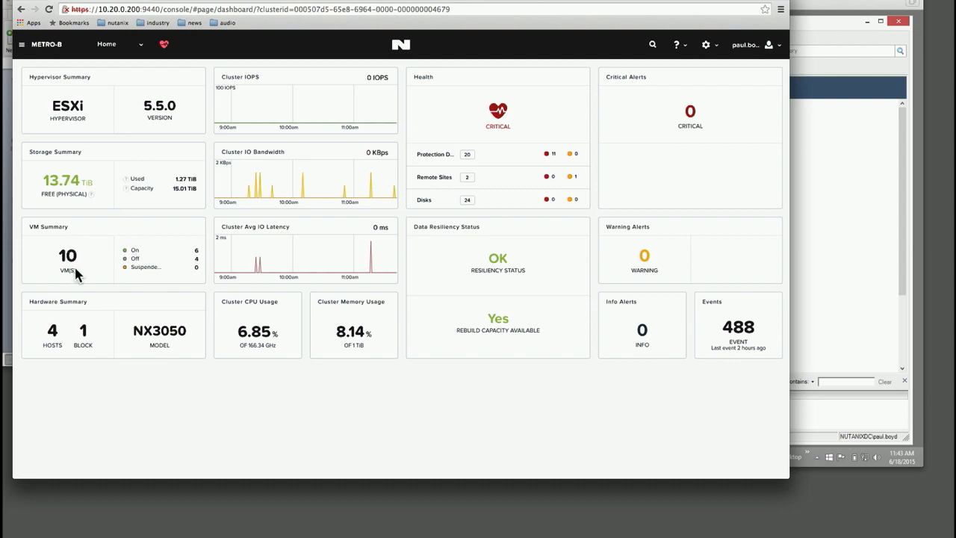
mouse_move(75, 347)
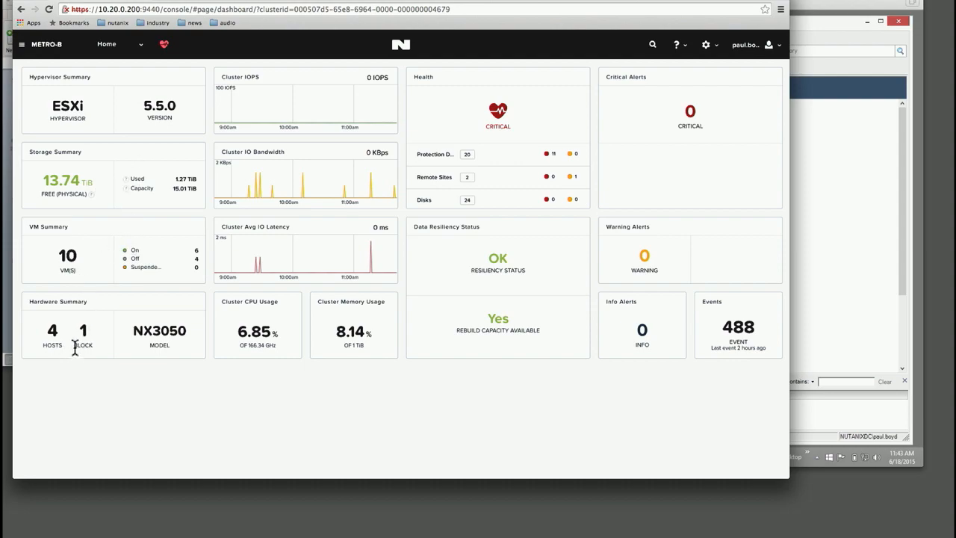
click(120, 44)
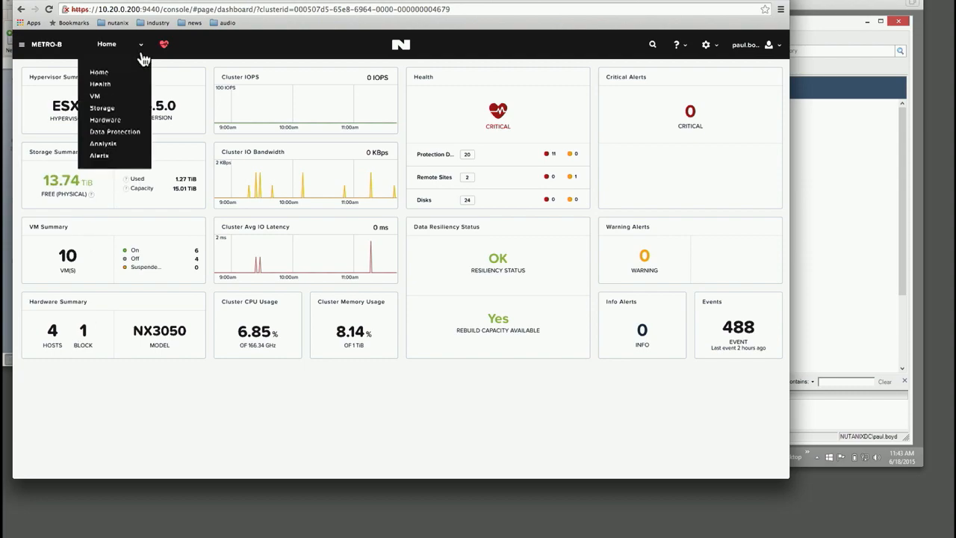
mouse_move(119, 127)
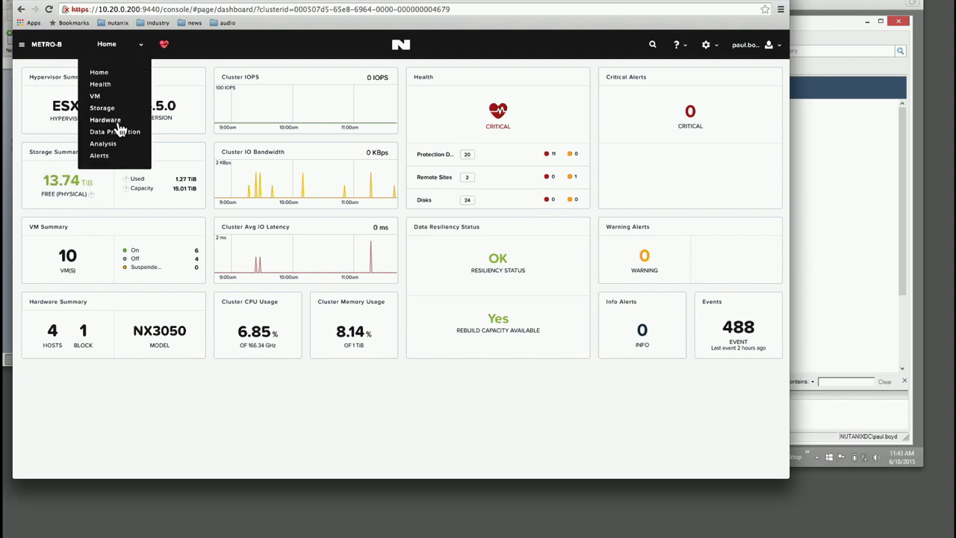
Step: Open METRO-B's hardware diagram and inspect hosts NTNX-14SX35400062-B, -A and -C
click(105, 119)
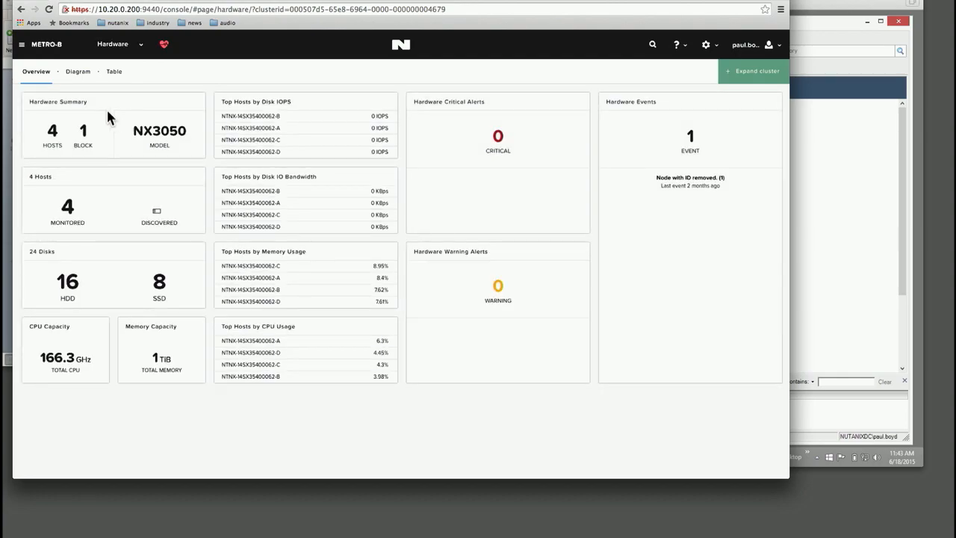
click(78, 71)
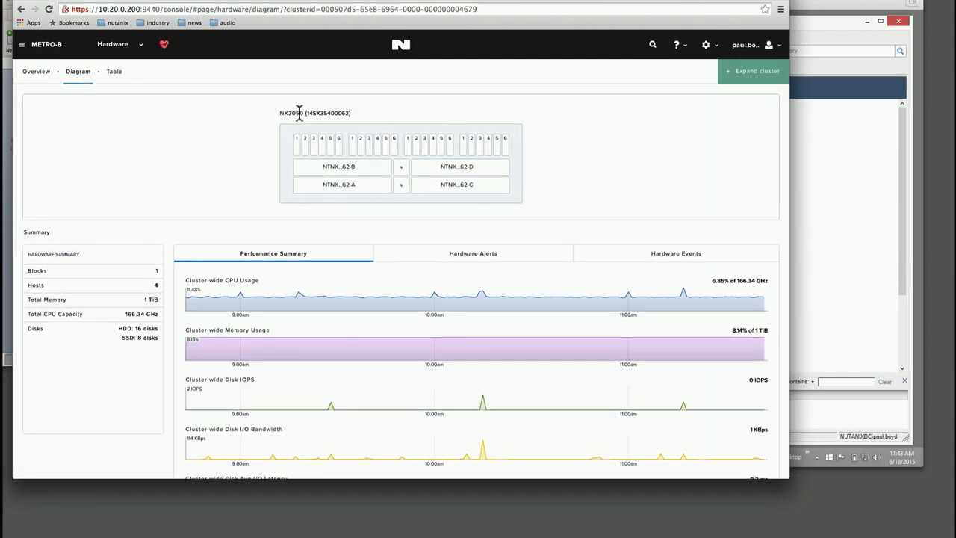
click(339, 185)
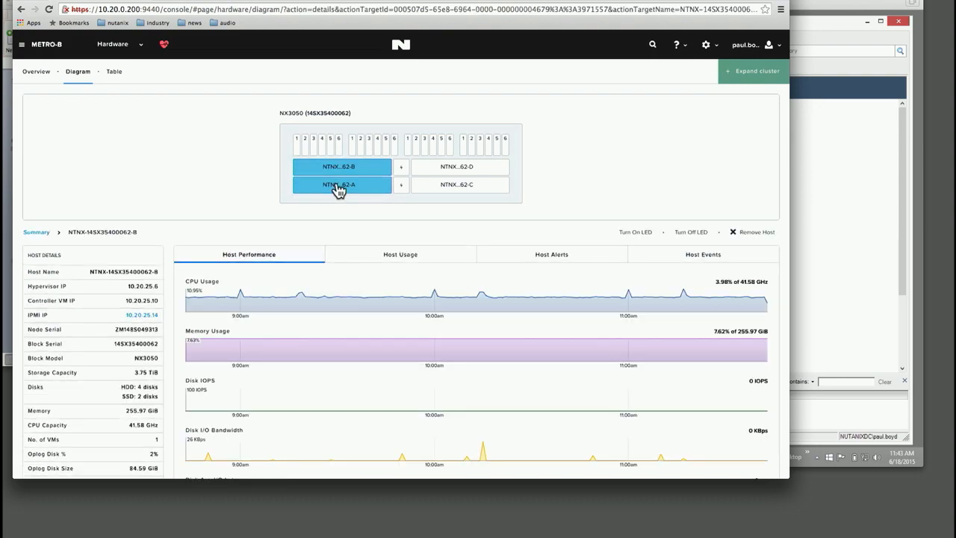
click(461, 184)
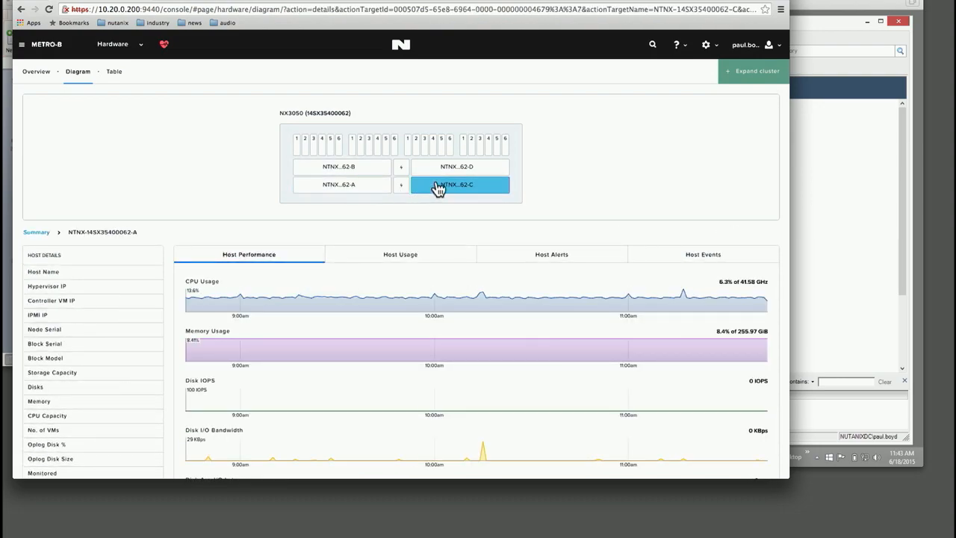
click(457, 166)
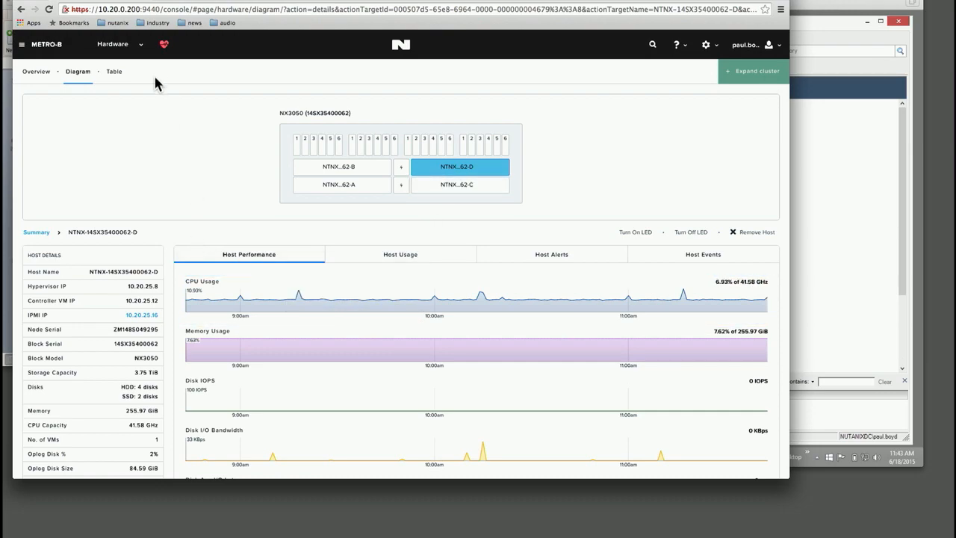
Step: Switch from Hardware to METRO-B's VM overview page
click(112, 43)
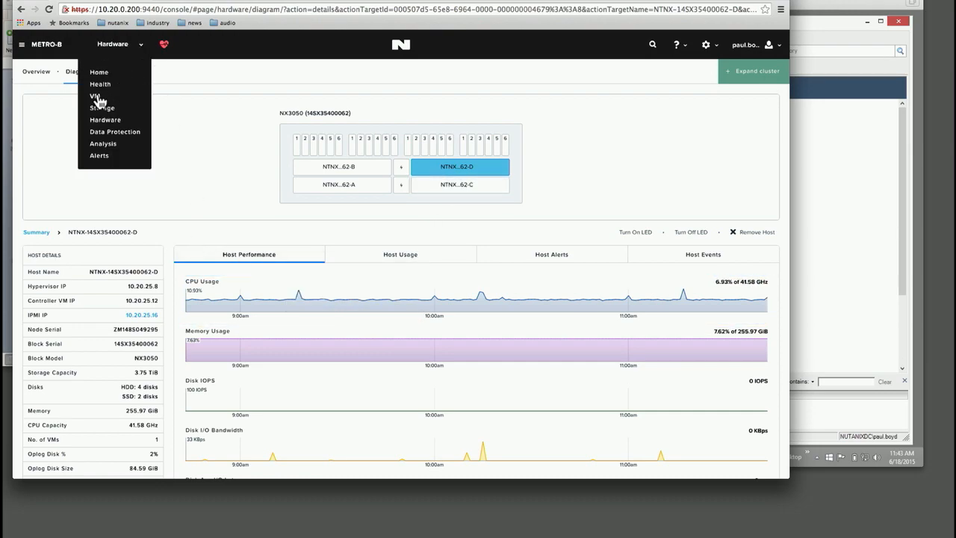
click(94, 95)
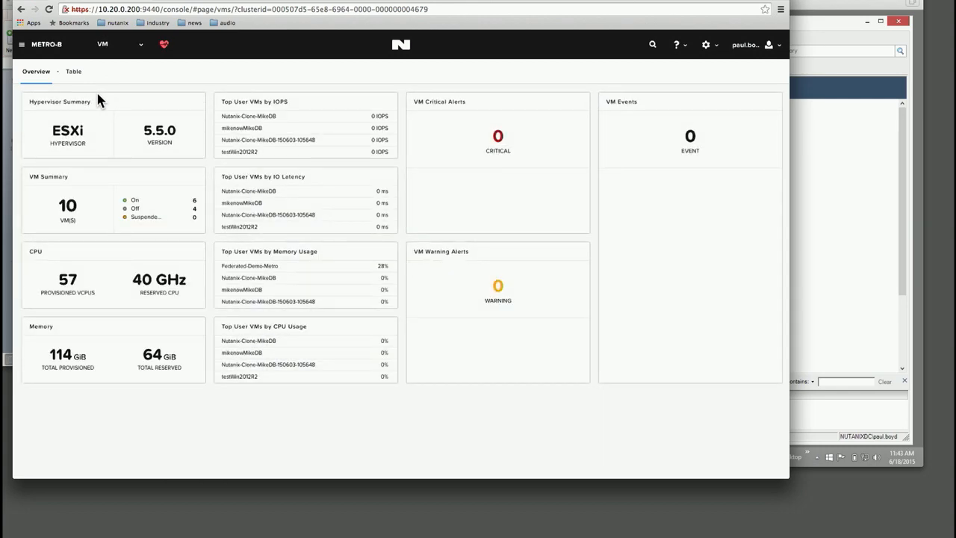
mouse_move(107, 78)
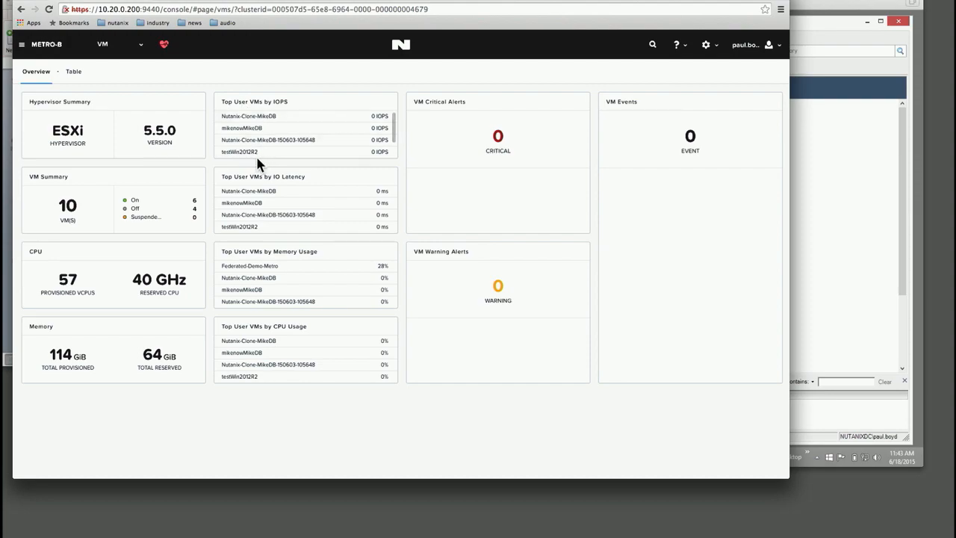
mouse_move(101, 88)
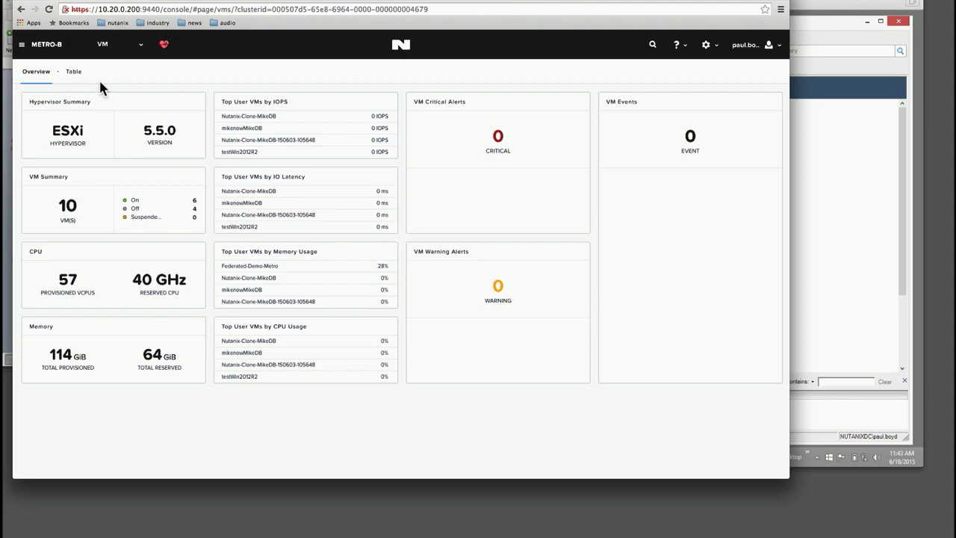
mouse_move(141, 55)
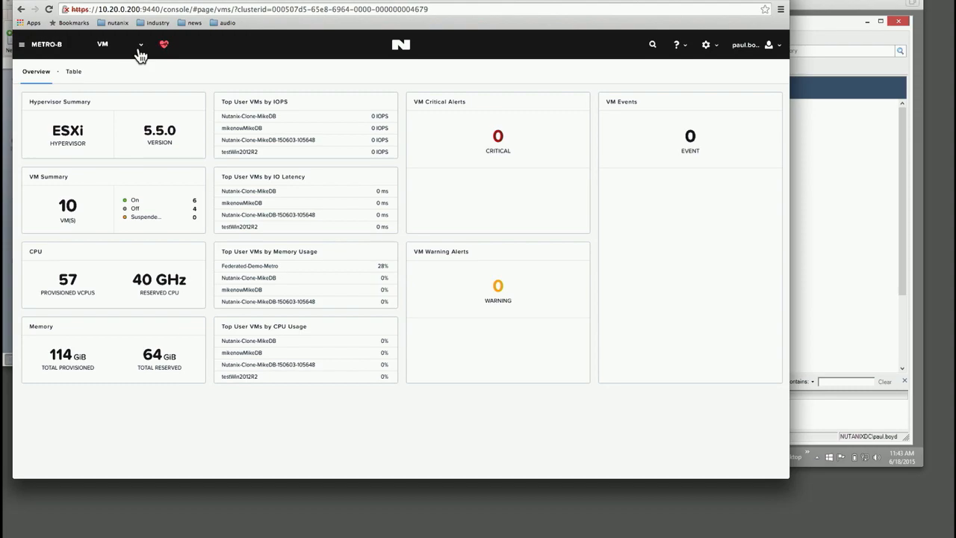
click(141, 44)
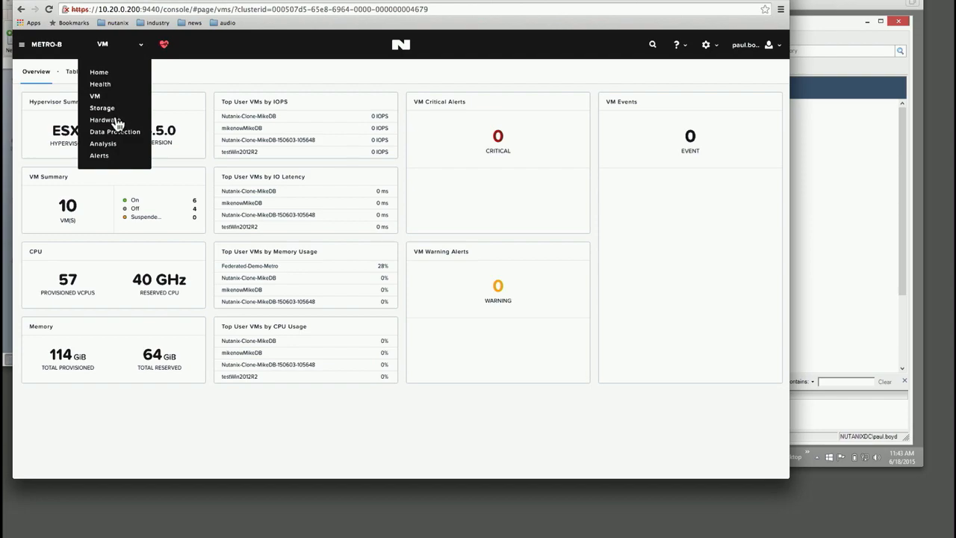
click(102, 108)
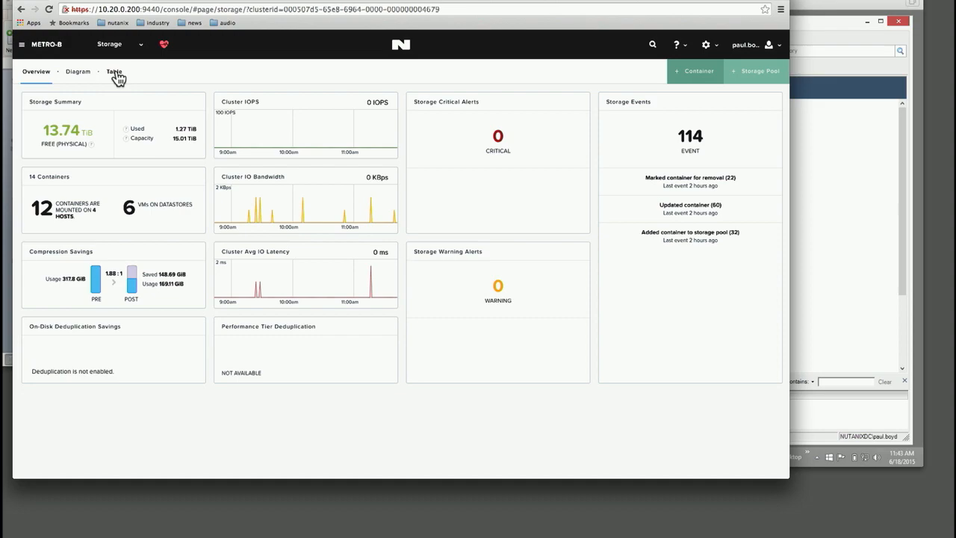
click(114, 70)
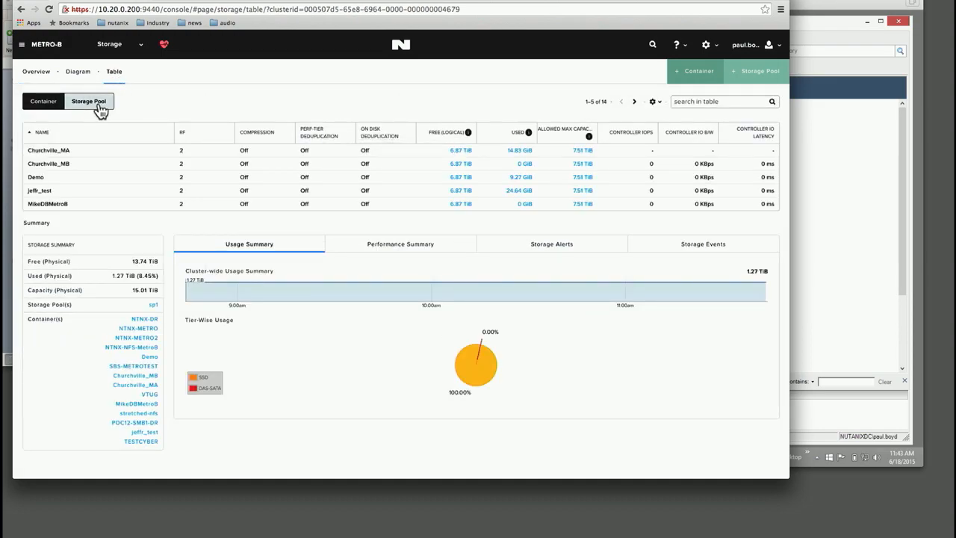
click(88, 100)
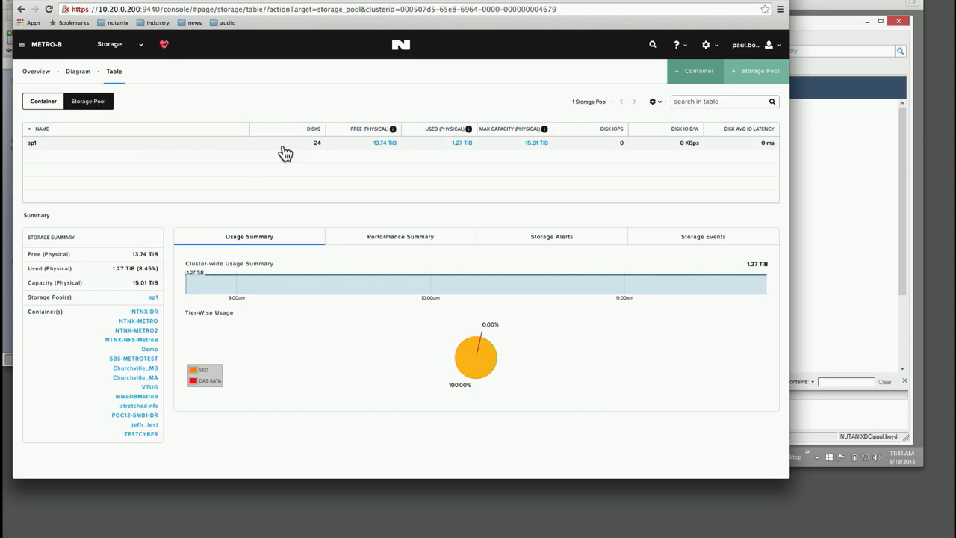
mouse_move(143, 133)
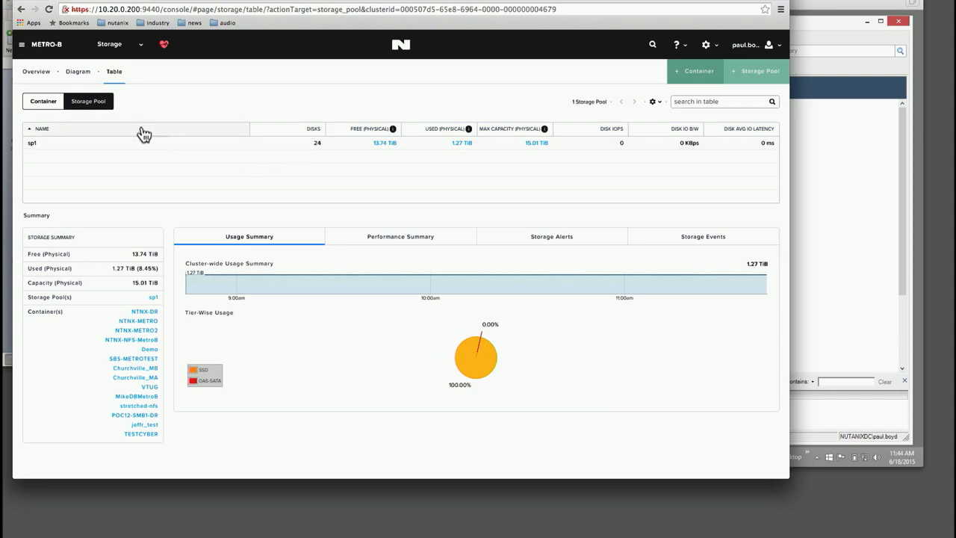
click(43, 100)
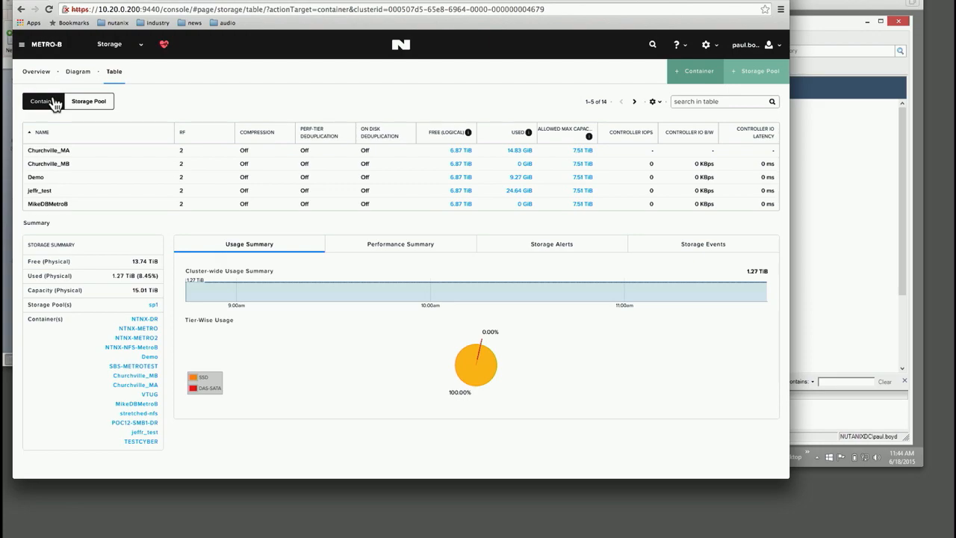
mouse_move(248, 123)
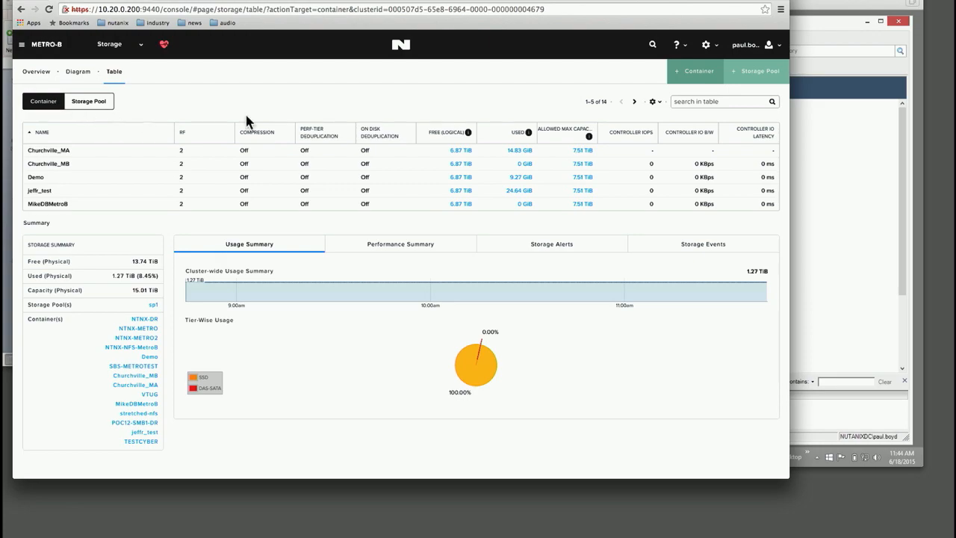
Step: Start a container named 'blackhawks' on sp1, mounted on all ESXi hosts, and show advanced settings
click(697, 70)
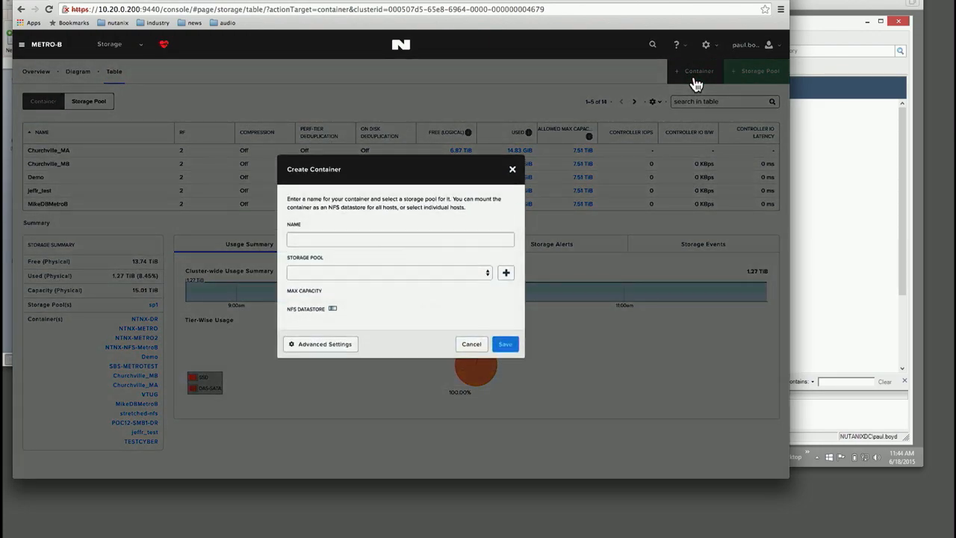
text(b)
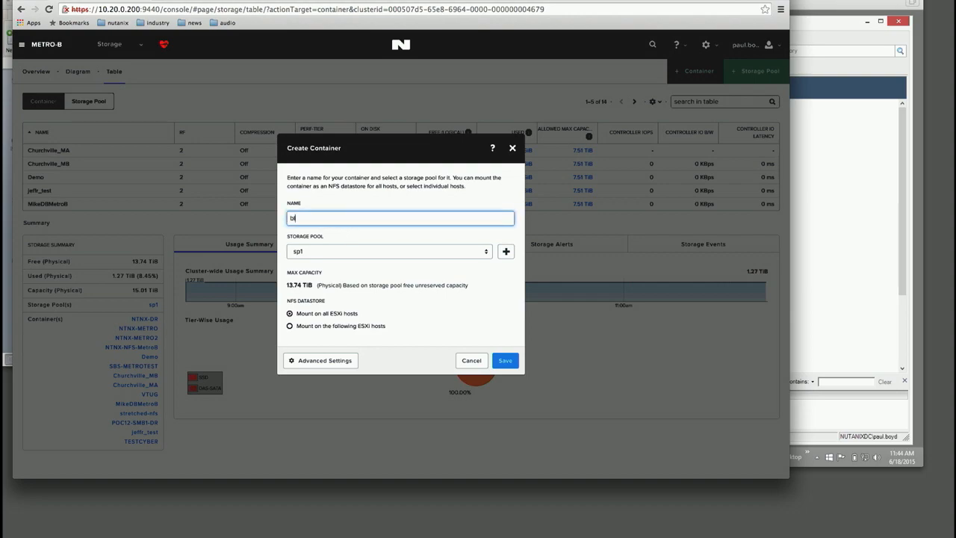
text(lack)
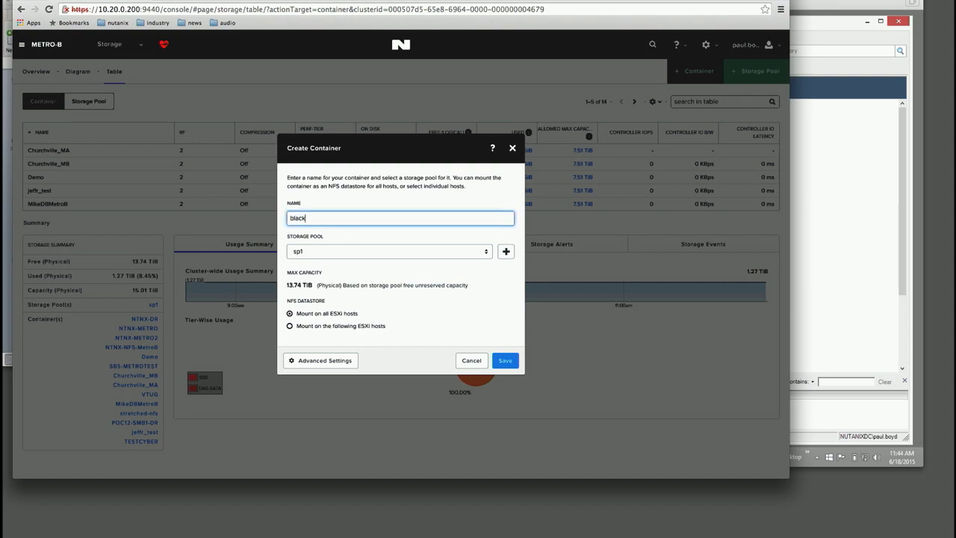
text(hawks)
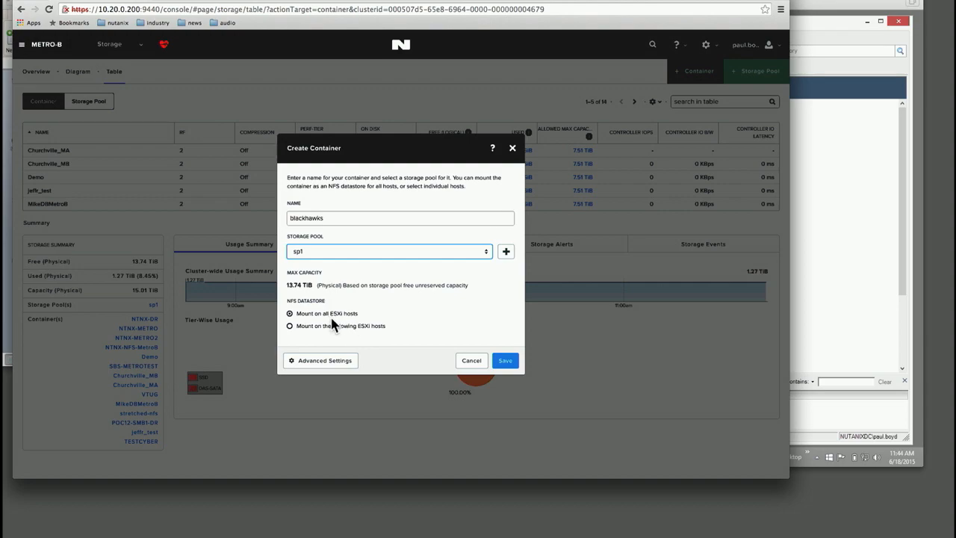
mouse_move(341, 327)
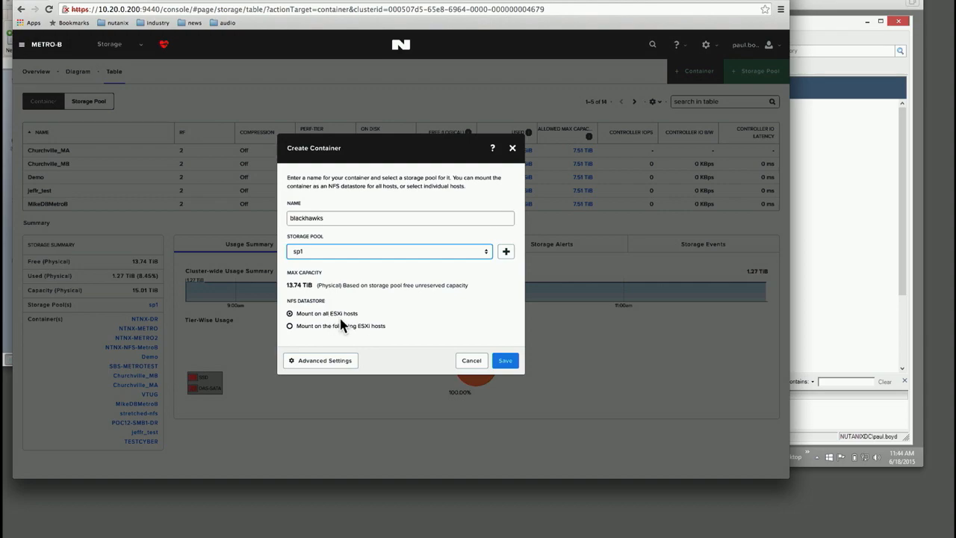
click(325, 360)
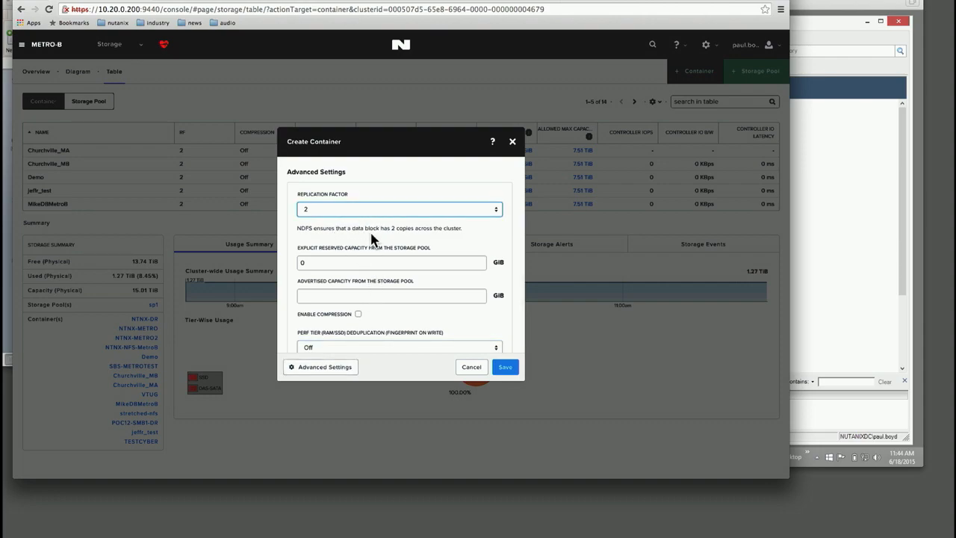
mouse_move(353, 291)
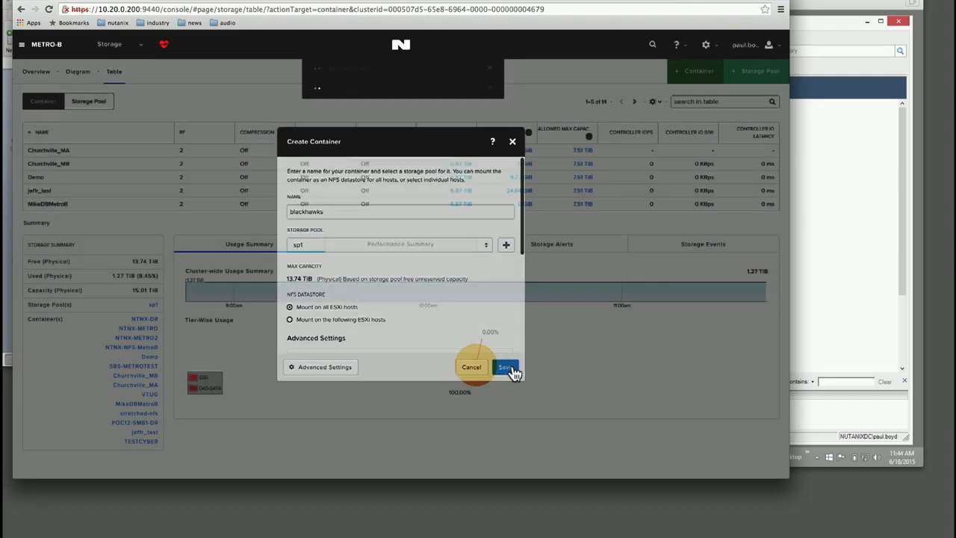
Step: Save the blackhawks container with replication factor 2
click(508, 367)
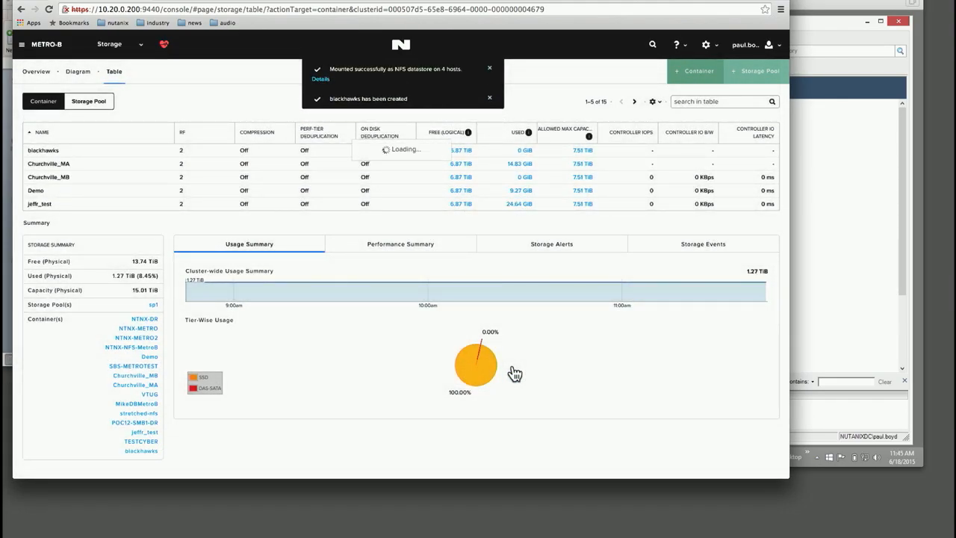
mouse_move(751, 271)
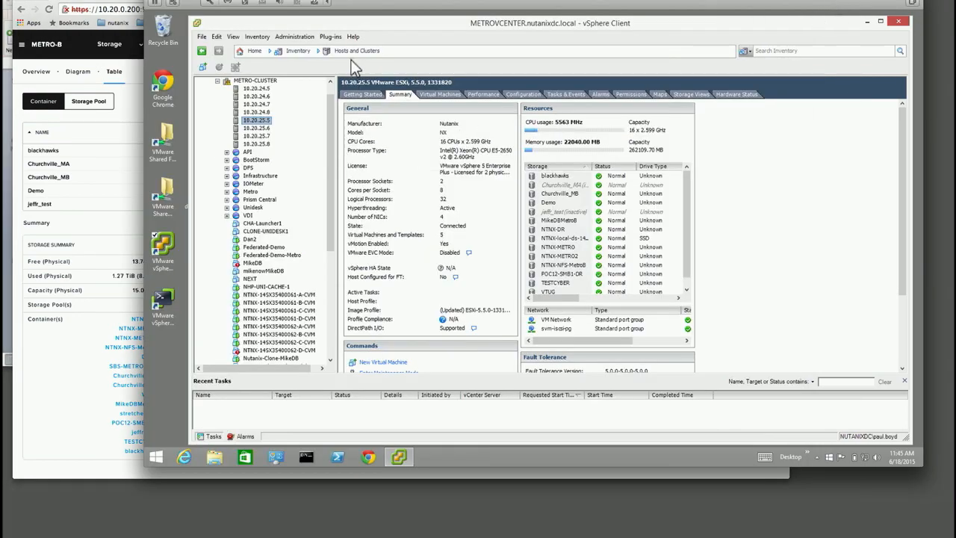
Step: Switch to the Datastores and Datastore Clusters view and show the blackhawks datastore's summary
click(299, 50)
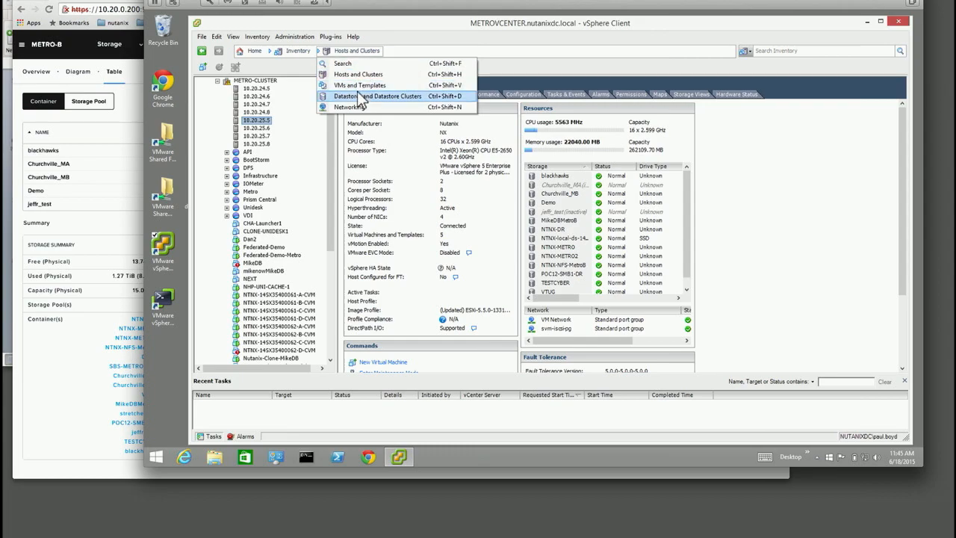
click(378, 95)
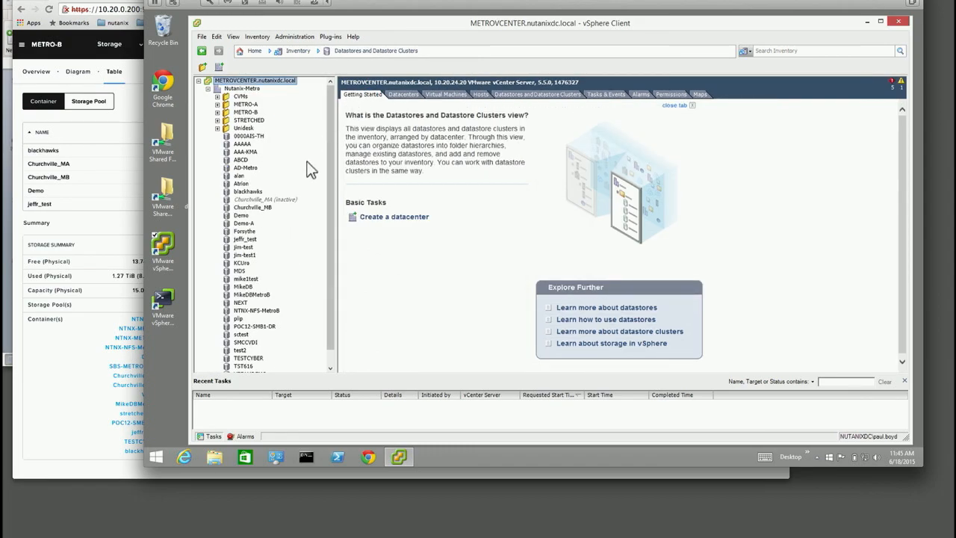
click(247, 191)
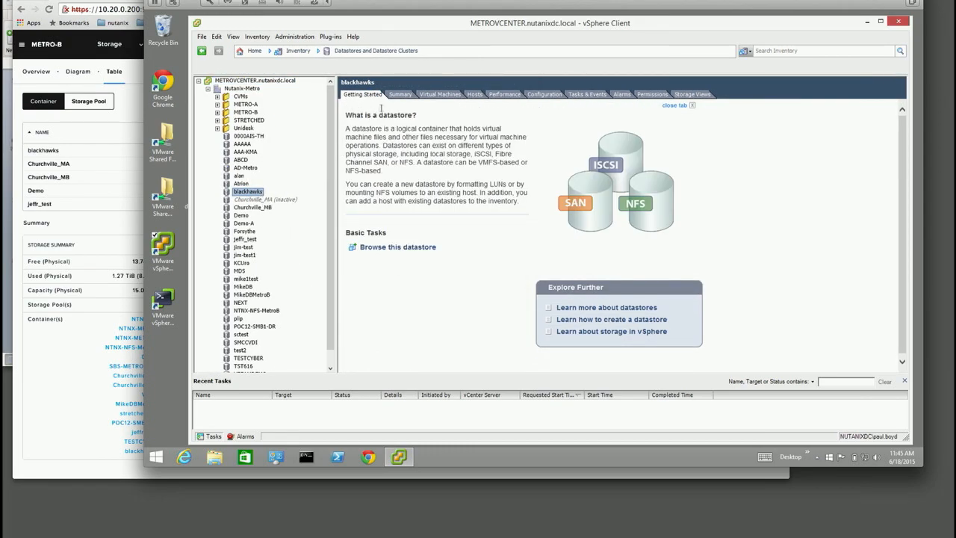
click(399, 94)
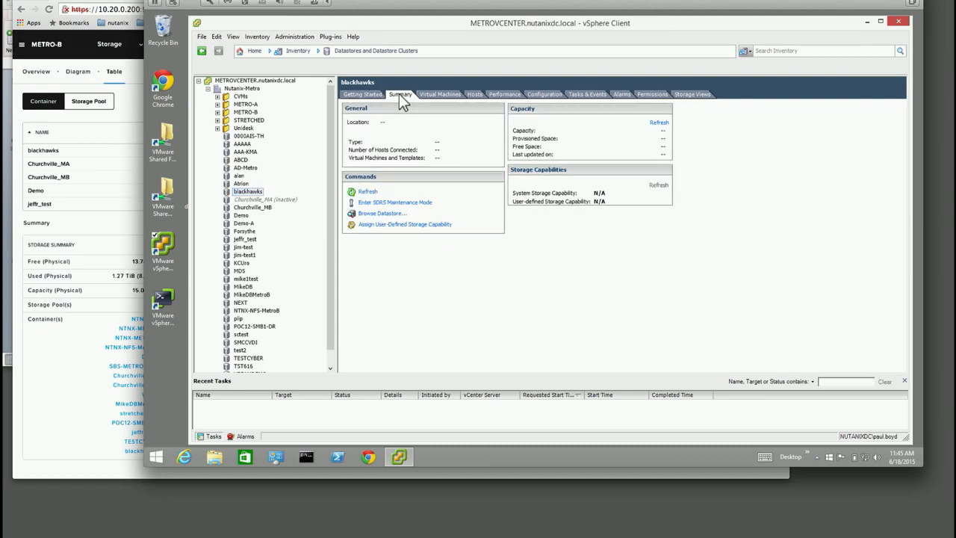